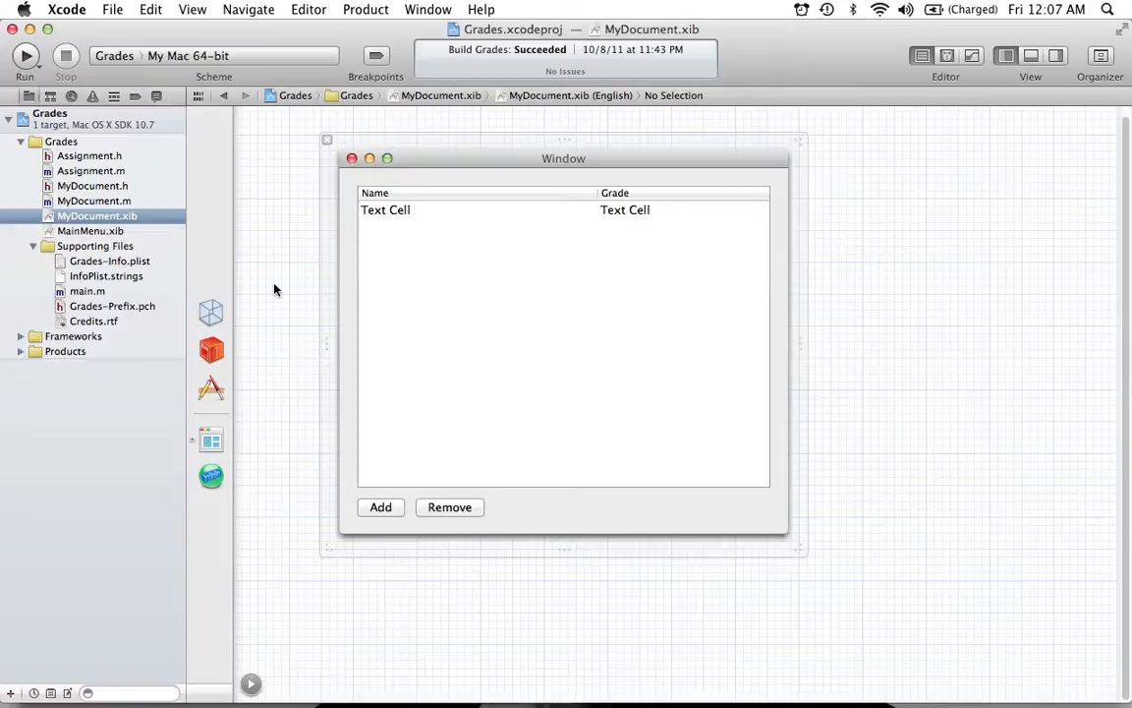
mouse_move(270, 351)
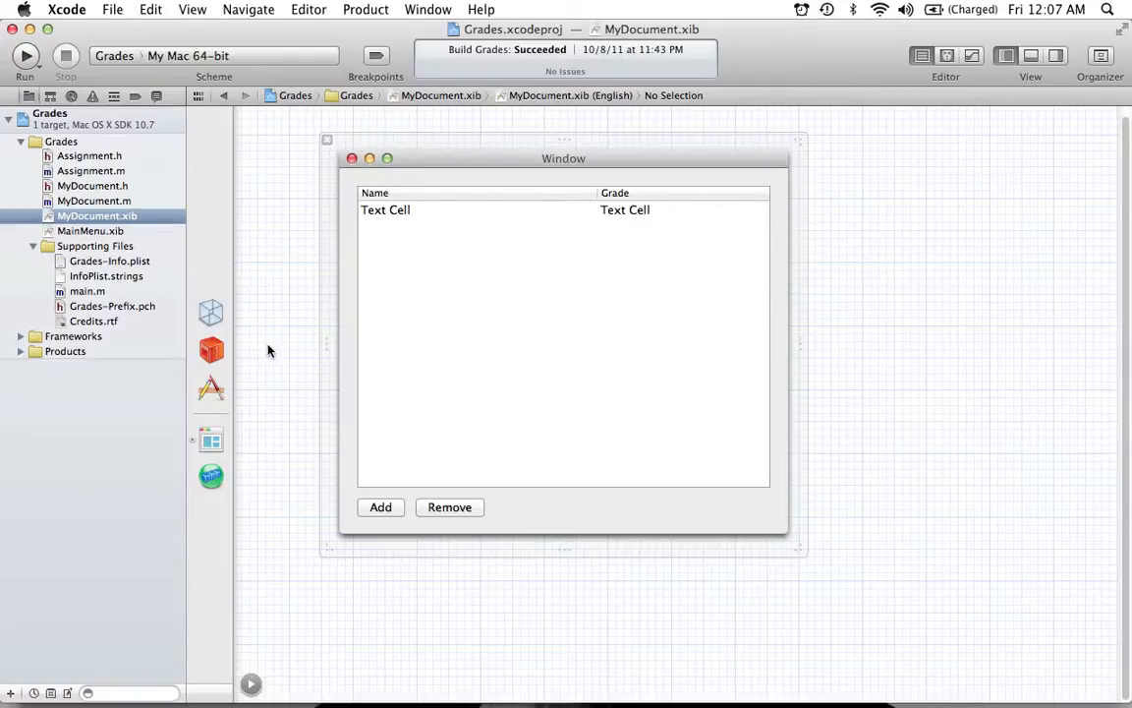
mouse_move(251, 316)
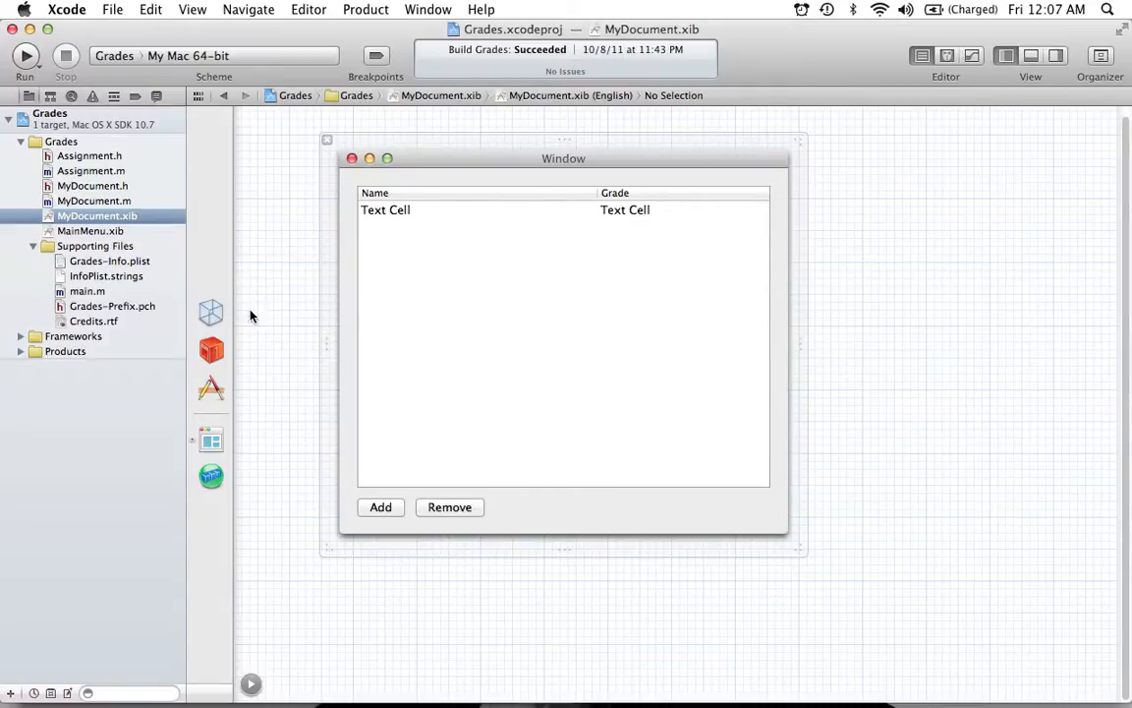
mouse_move(310, 380)
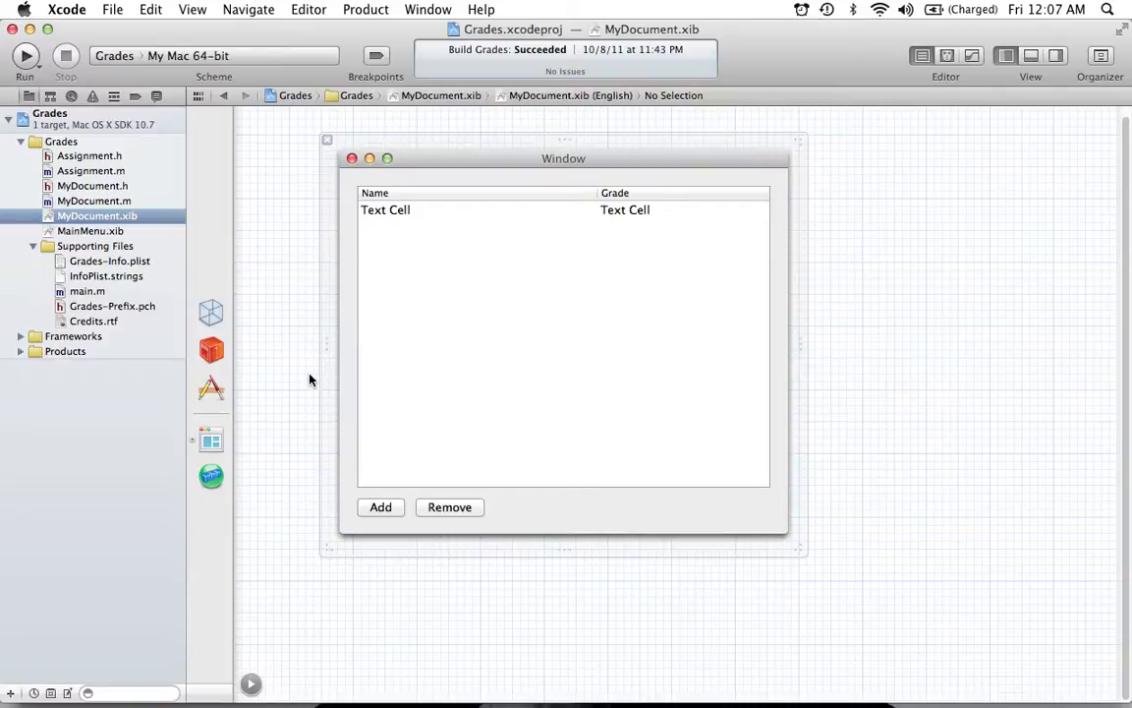
mouse_move(255, 298)
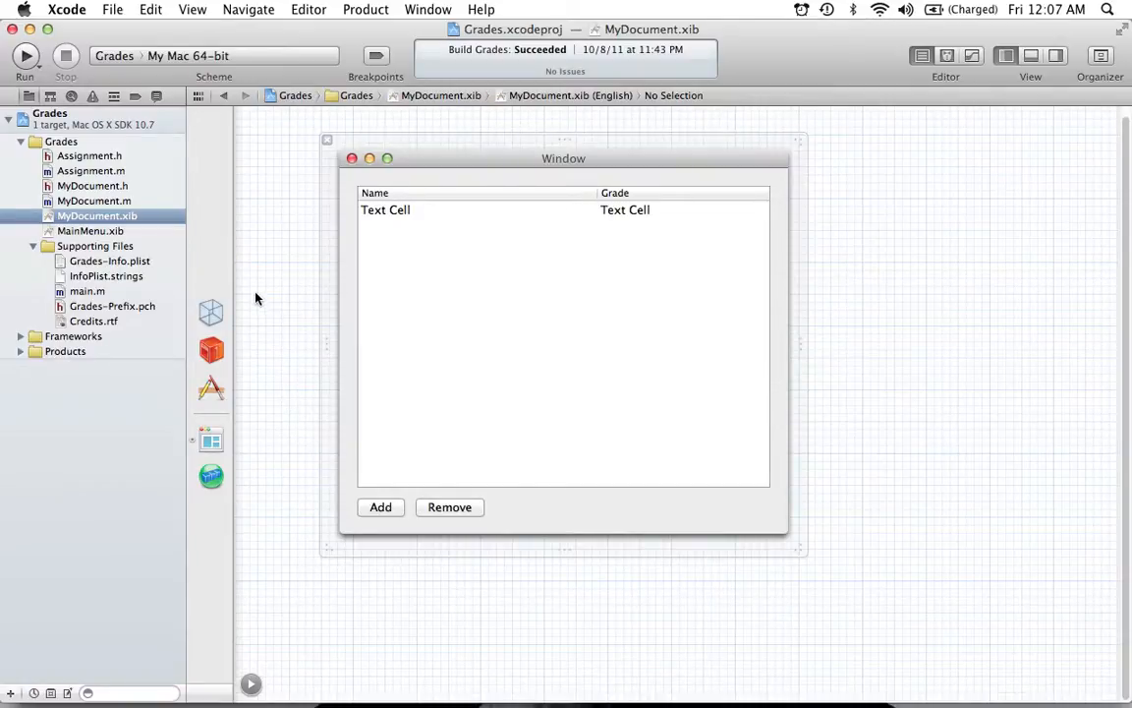
mouse_move(293, 316)
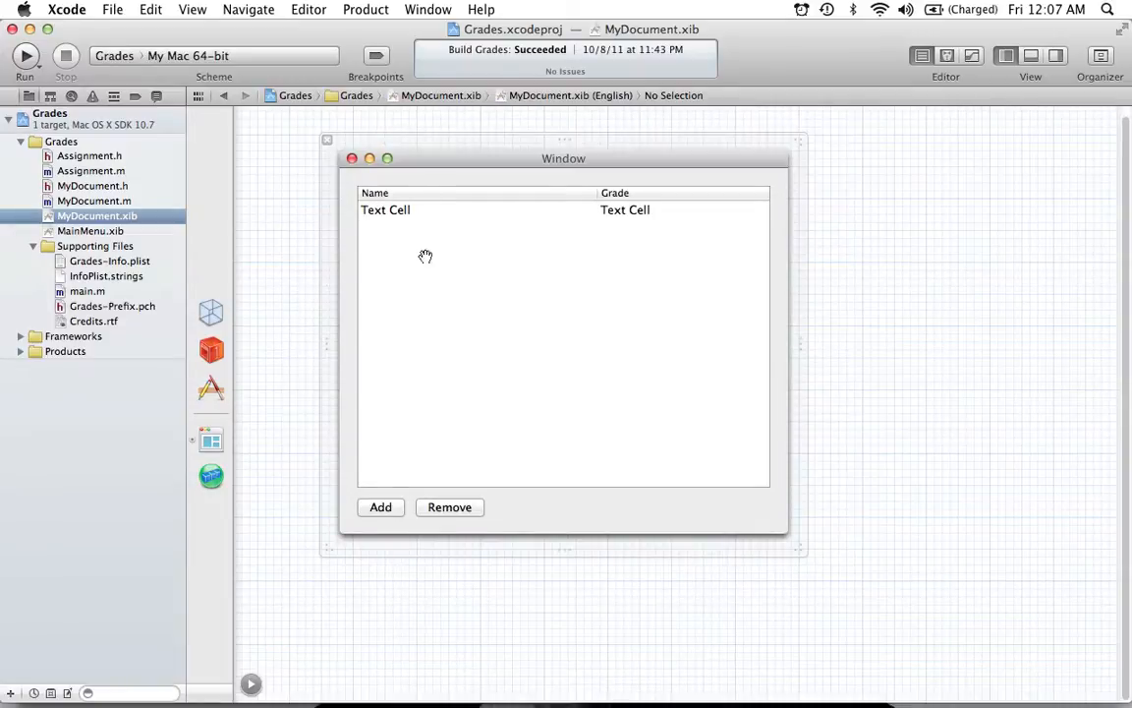
mouse_move(448, 340)
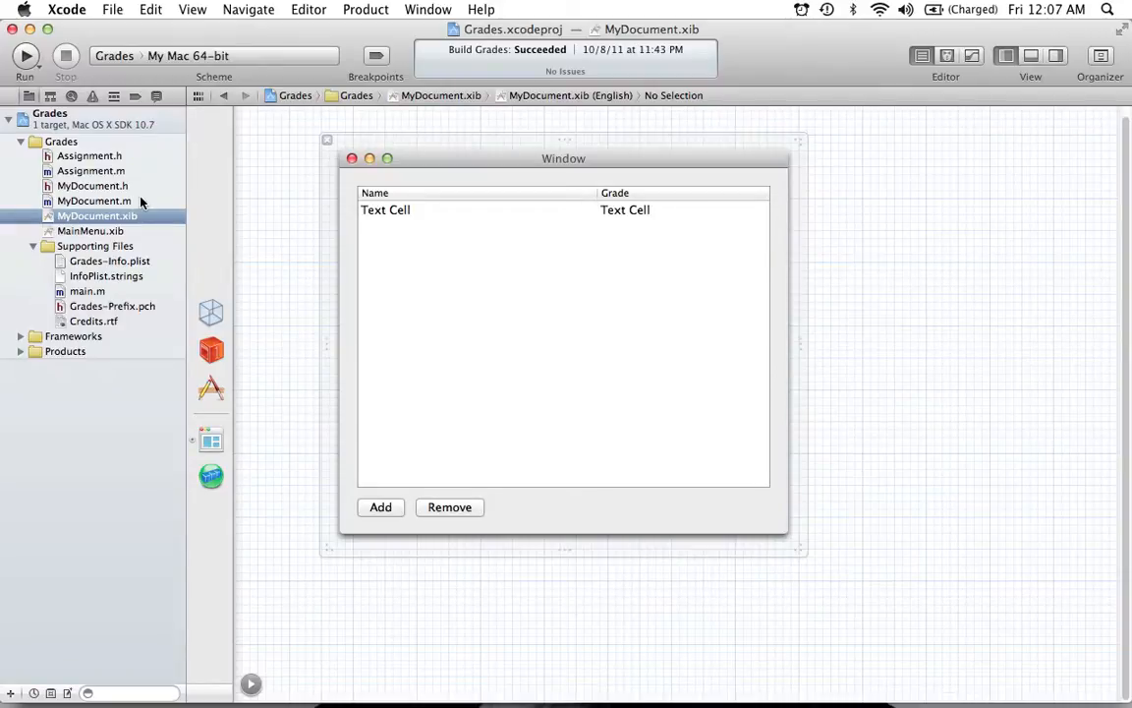
mouse_move(212, 477)
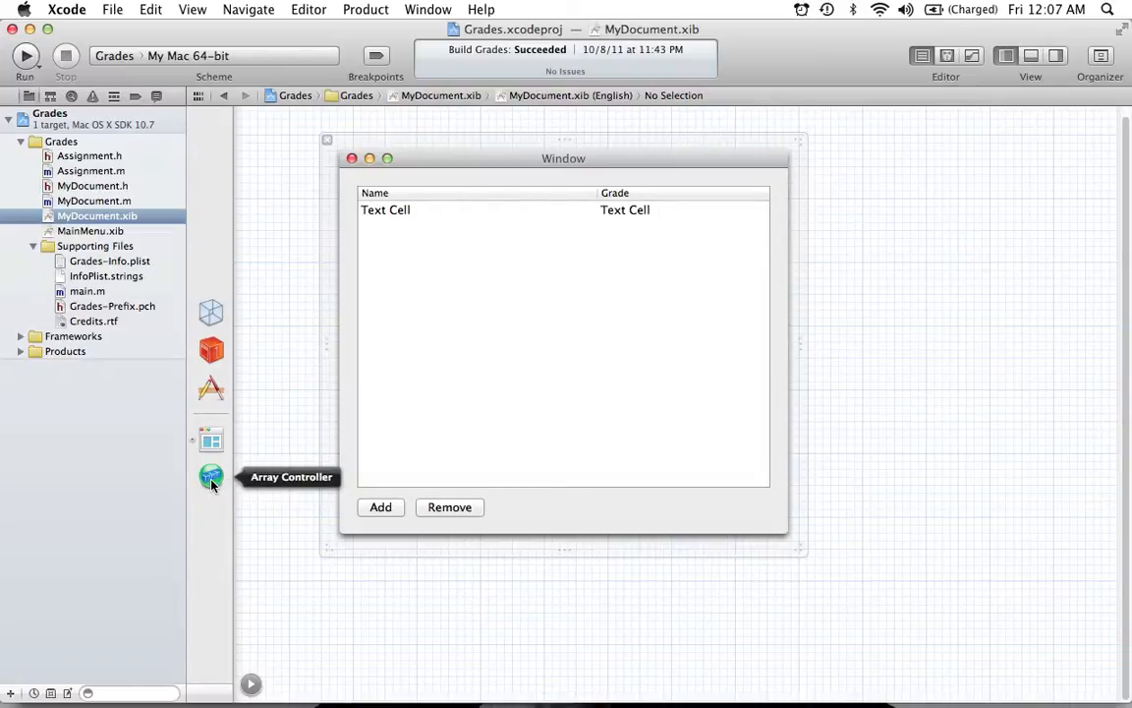
mouse_move(134, 192)
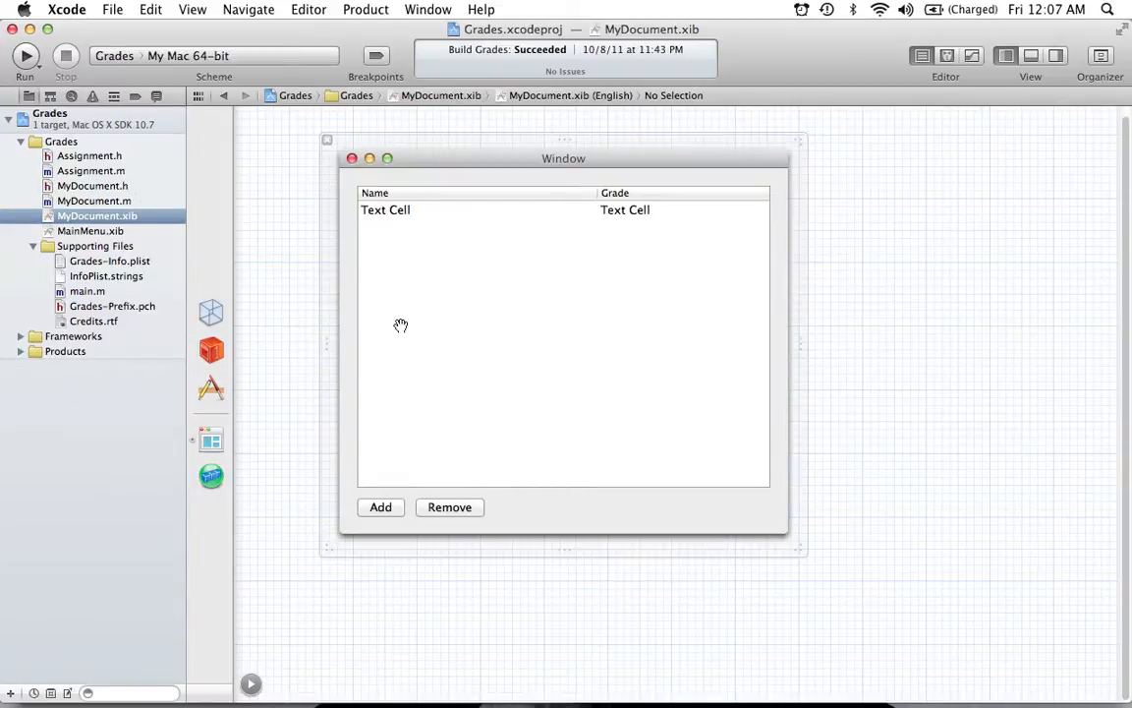
mouse_move(445, 219)
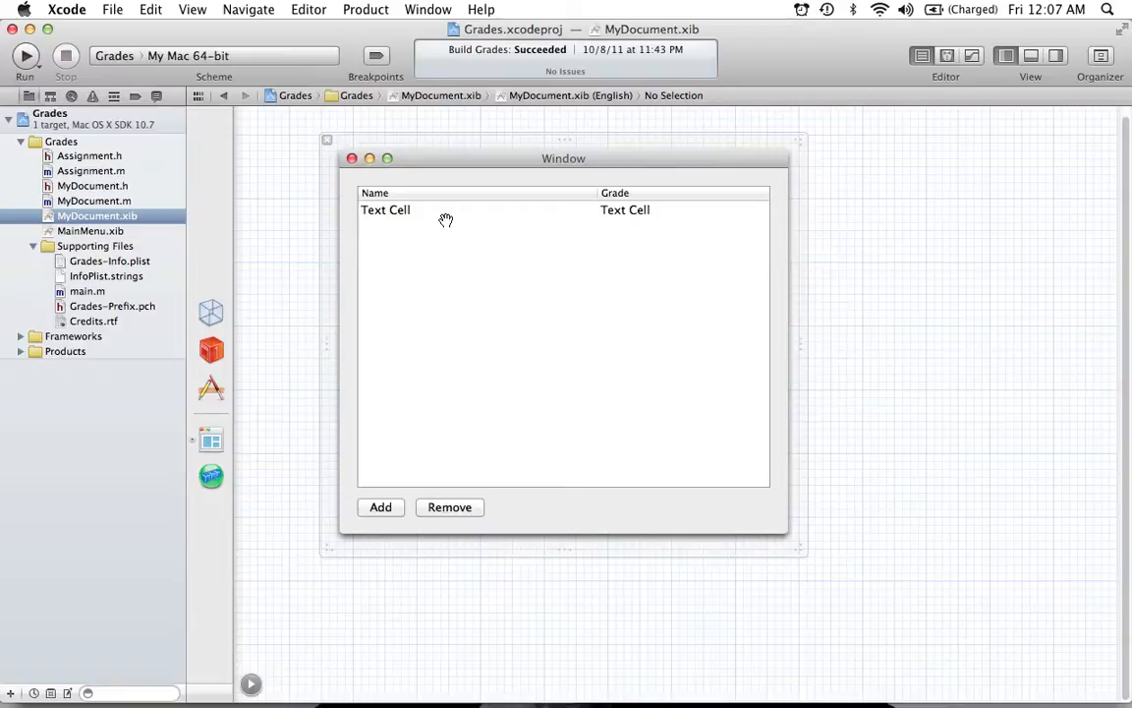
mouse_move(335, 401)
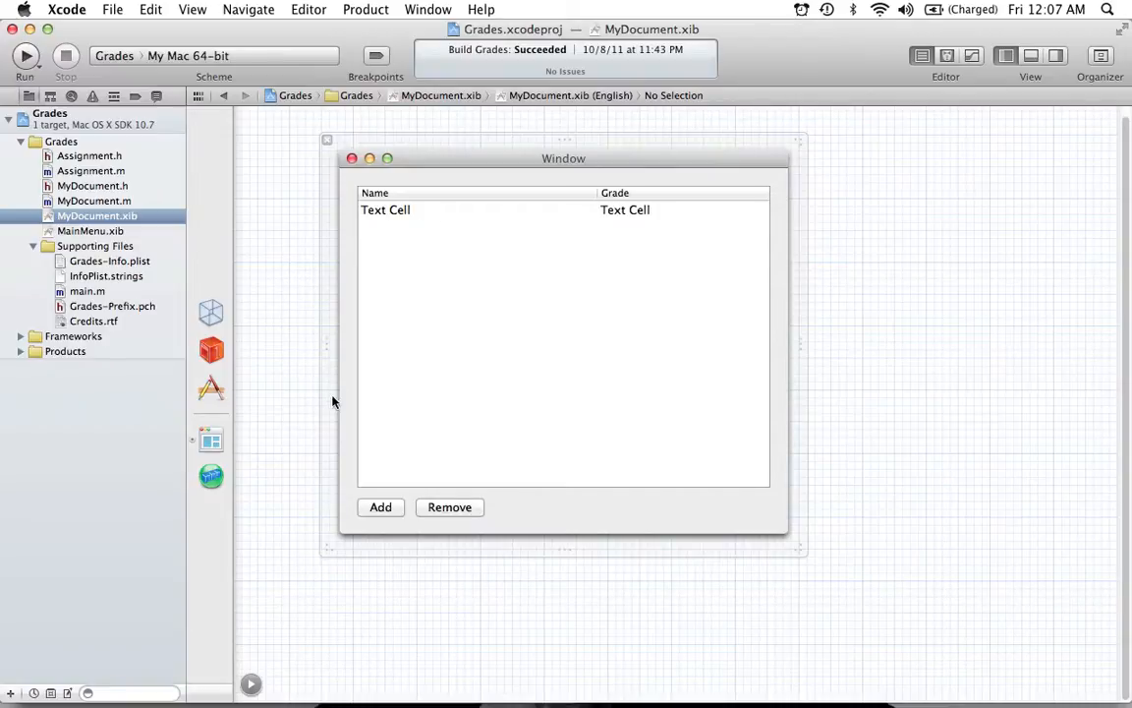
mouse_move(210, 476)
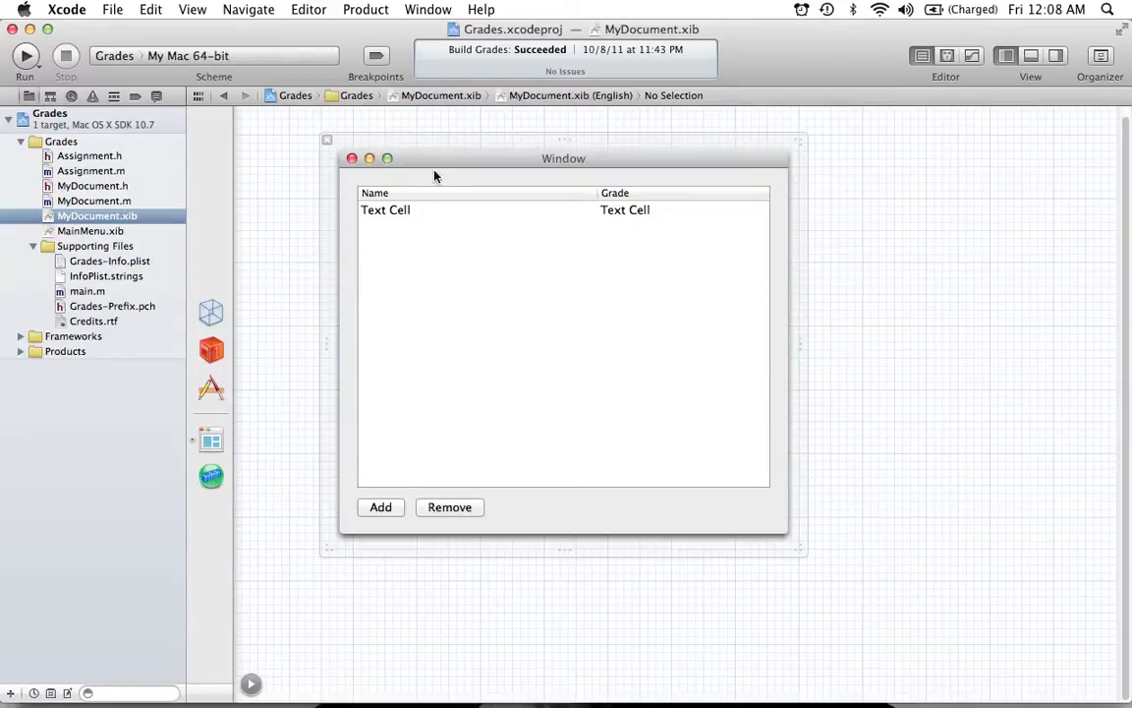
mouse_move(439, 294)
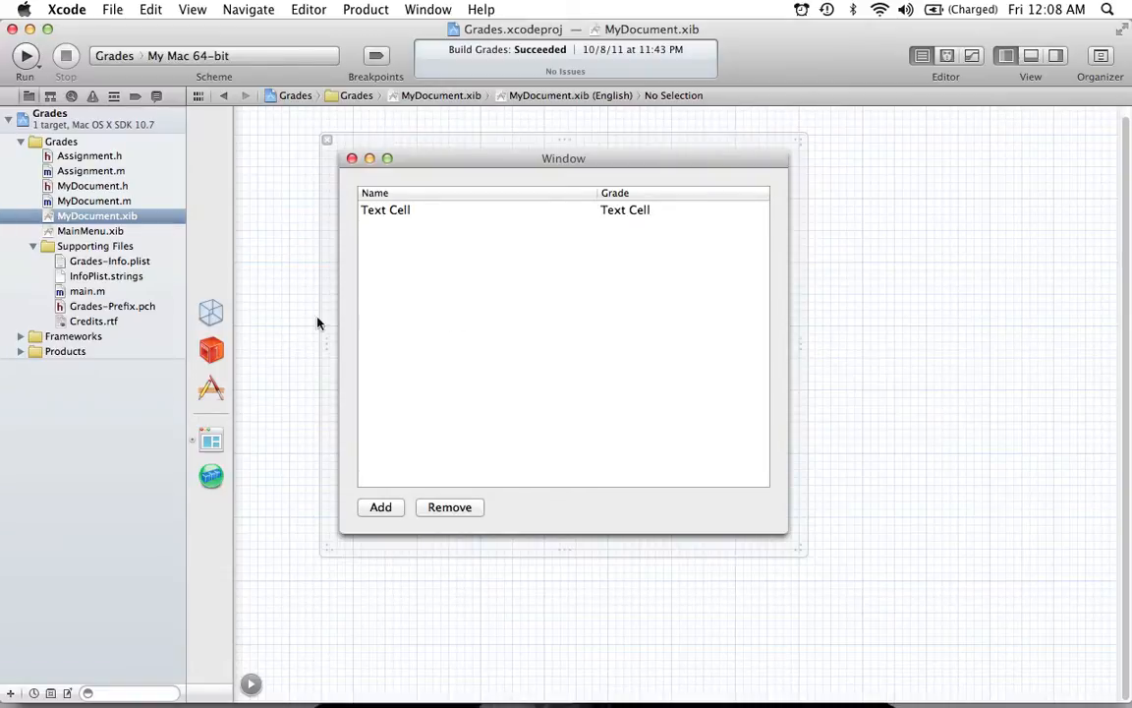
mouse_move(275, 313)
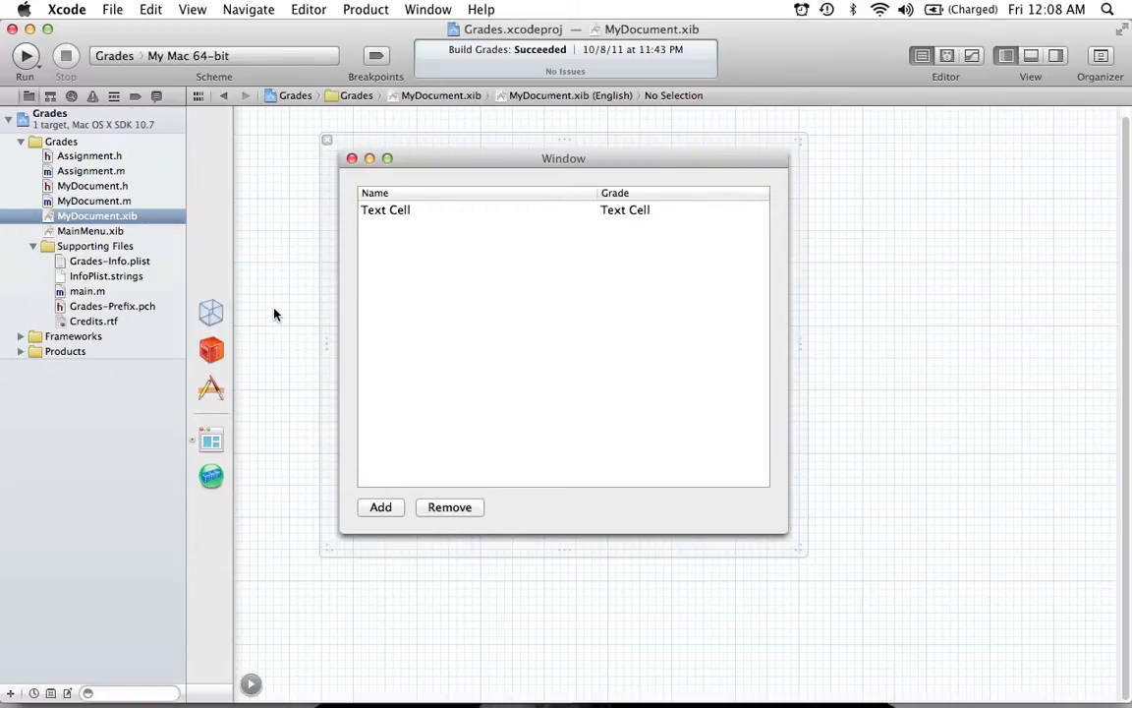
mouse_move(186, 156)
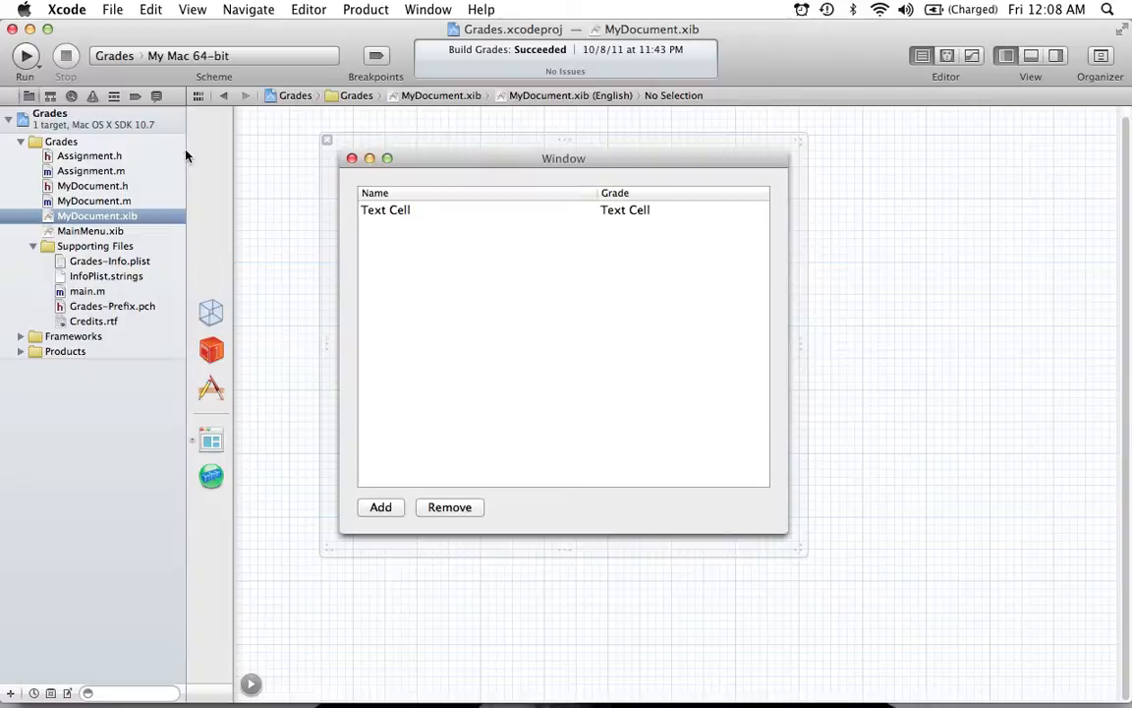
mouse_move(153, 122)
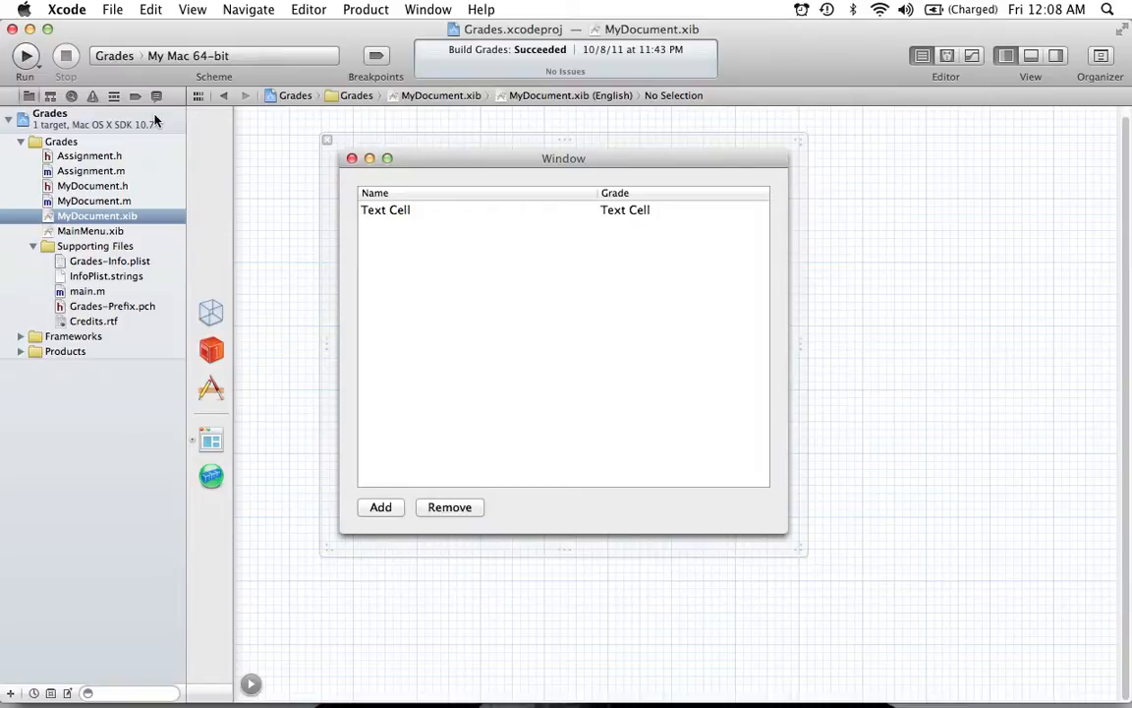
mouse_move(177, 170)
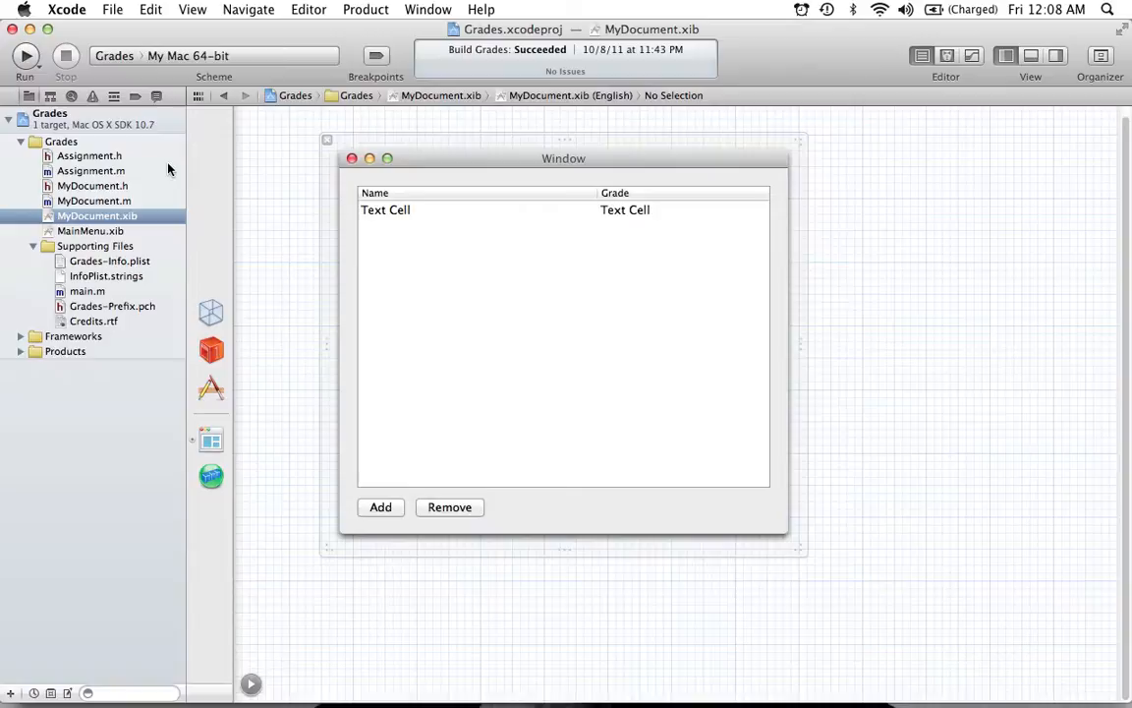
mouse_move(168, 157)
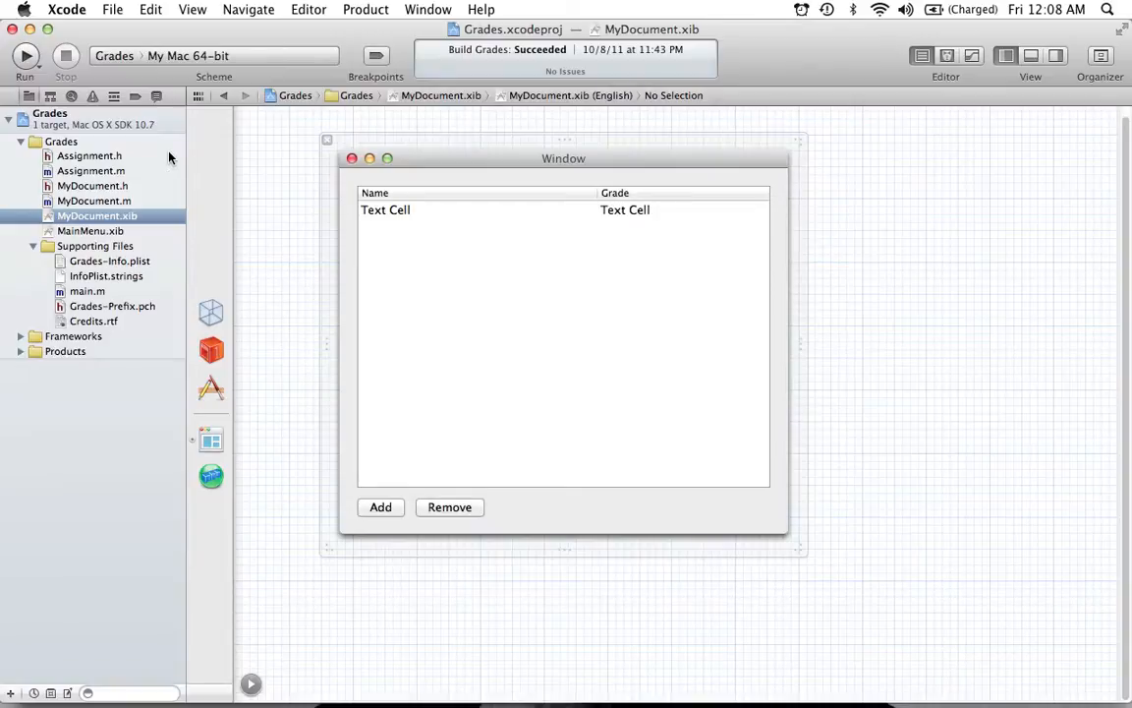
Bring up File > Open and browse into the Programming Central folder listing the Lesson 15.1 project
left_click(112, 9)
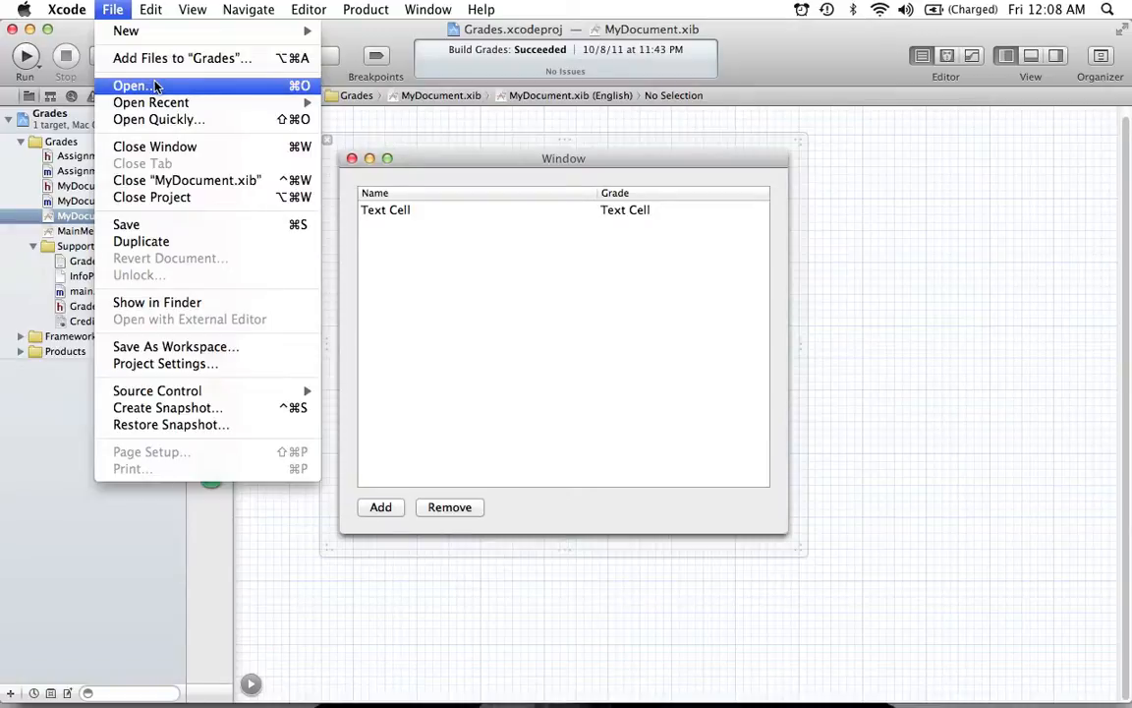
left_click(133, 86)
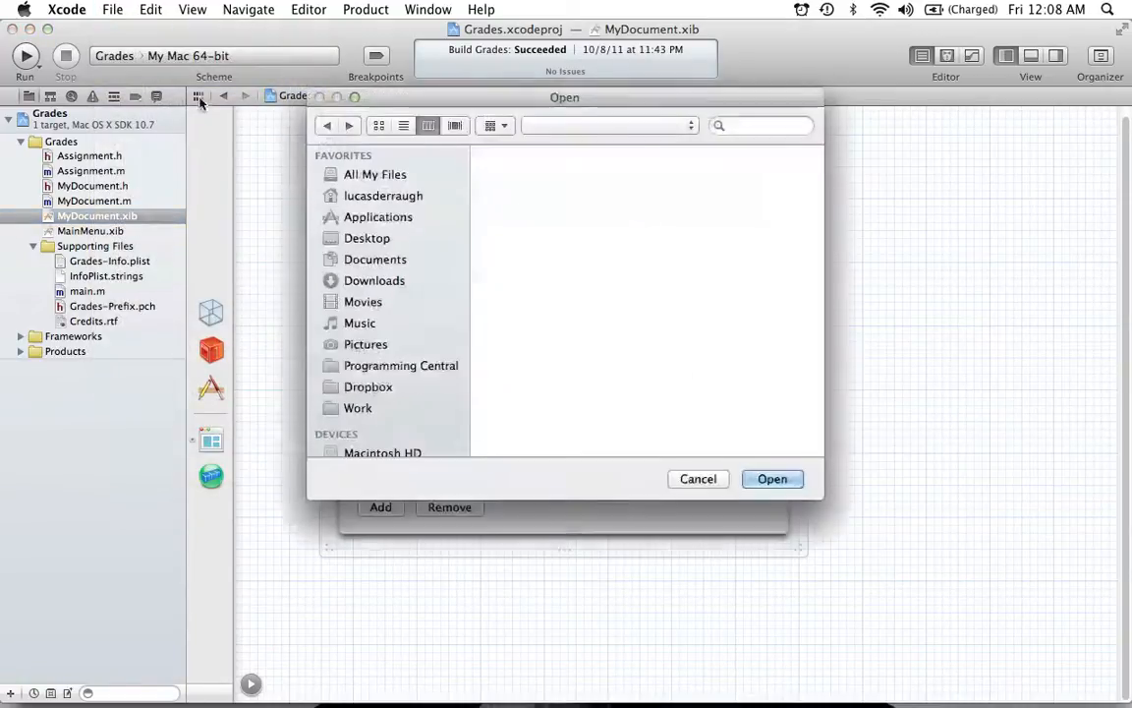
left_click(400, 365)
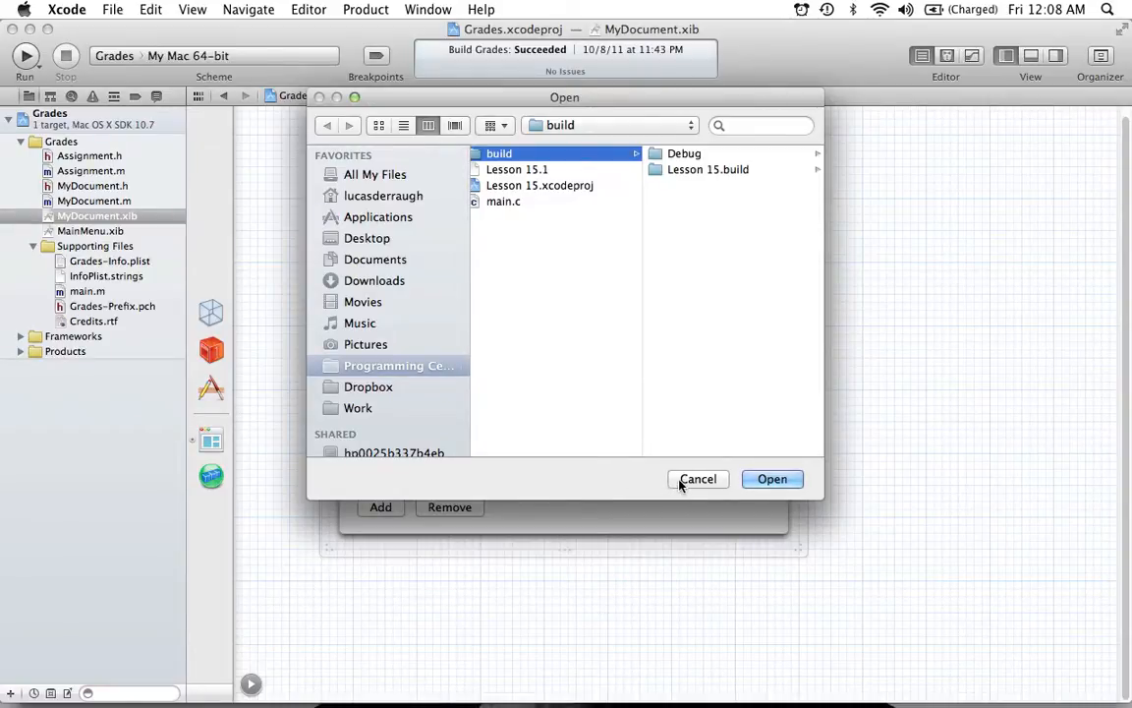
left_click(698, 479)
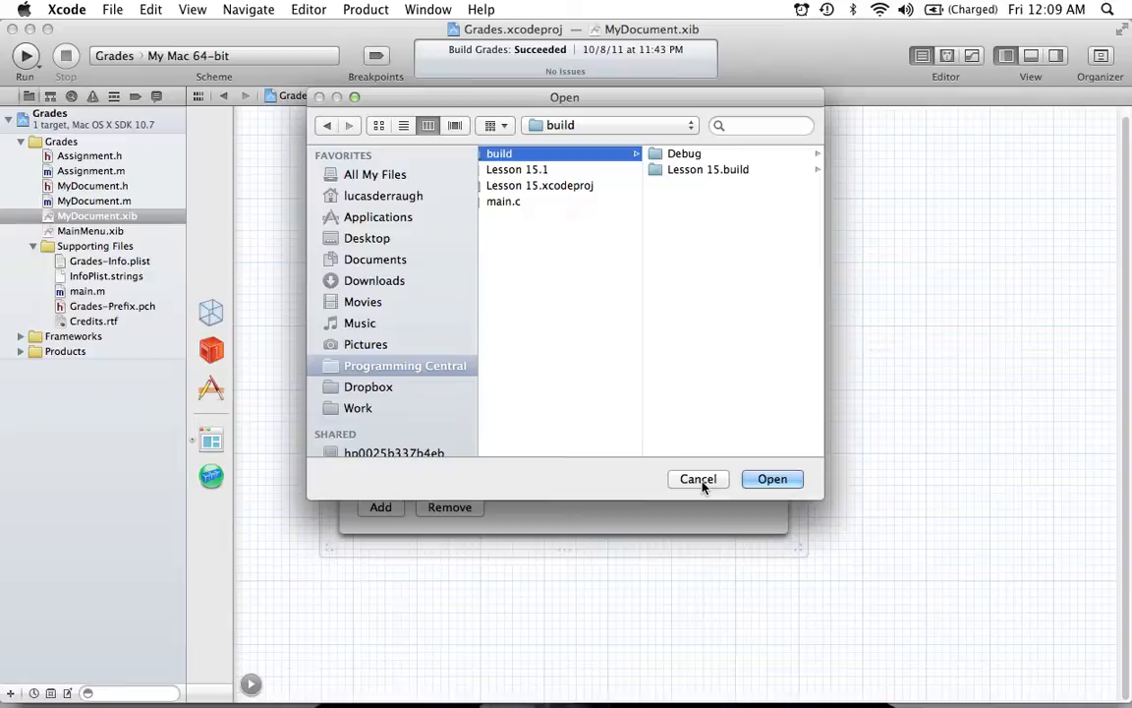
Cancel the Open dialog, returning to the Grades project's MyDocument.xib window
left_click(698, 479)
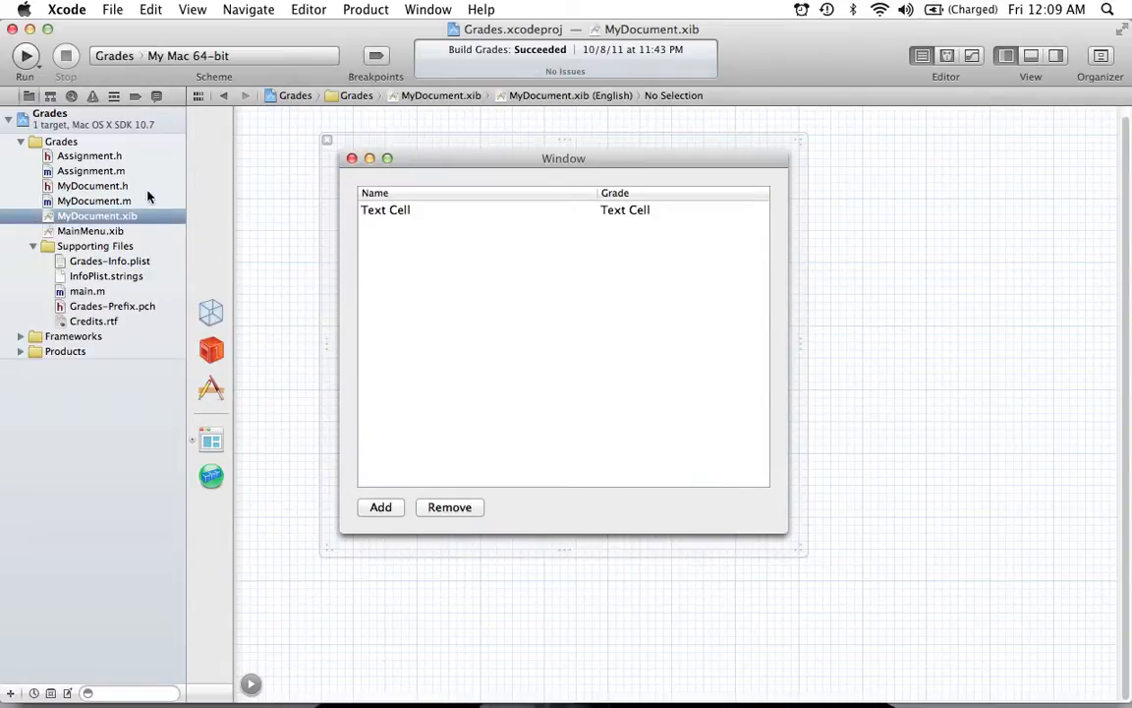
mouse_move(143, 194)
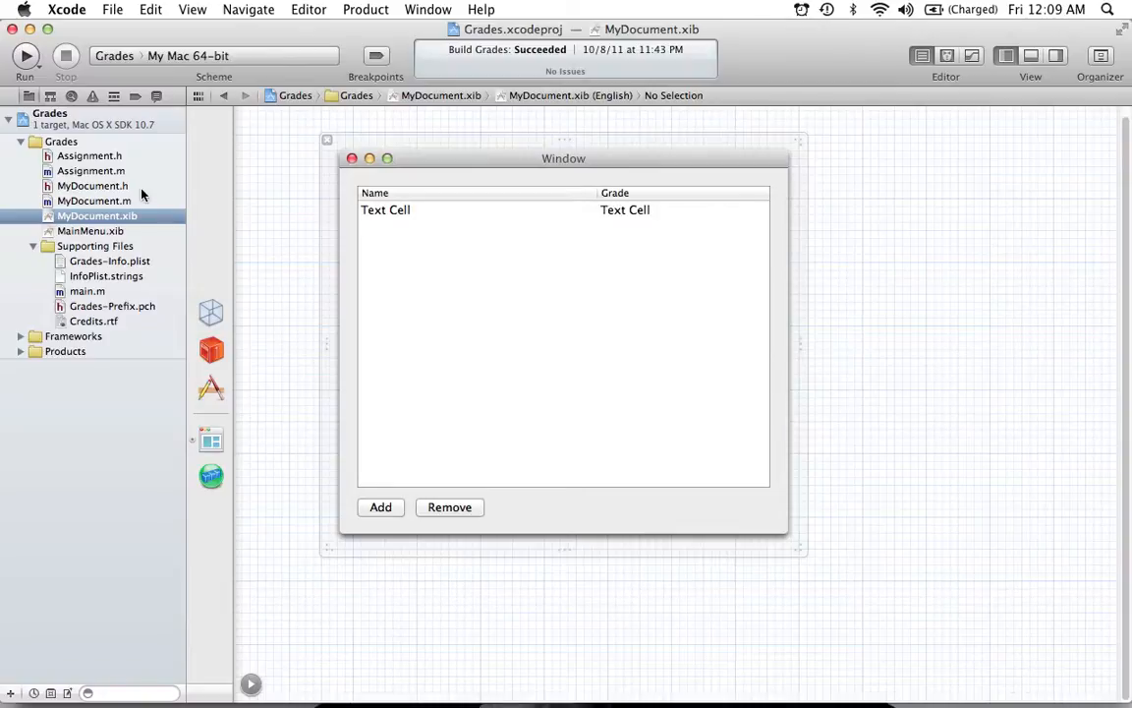
mouse_move(171, 188)
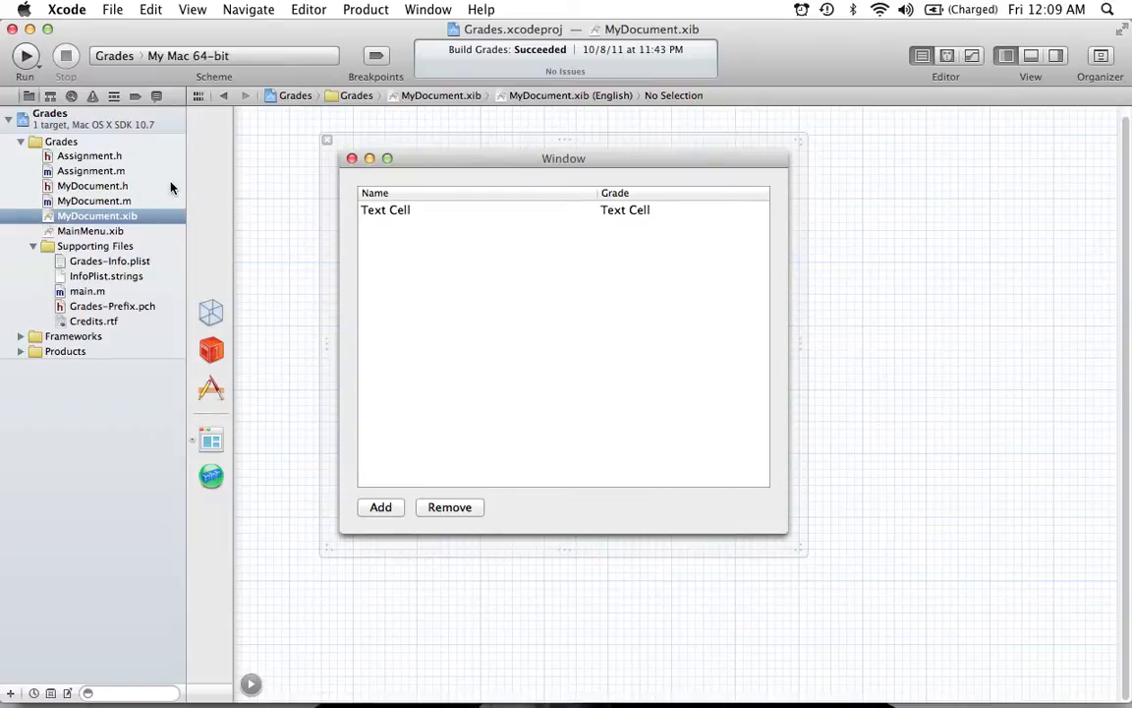
mouse_move(171, 189)
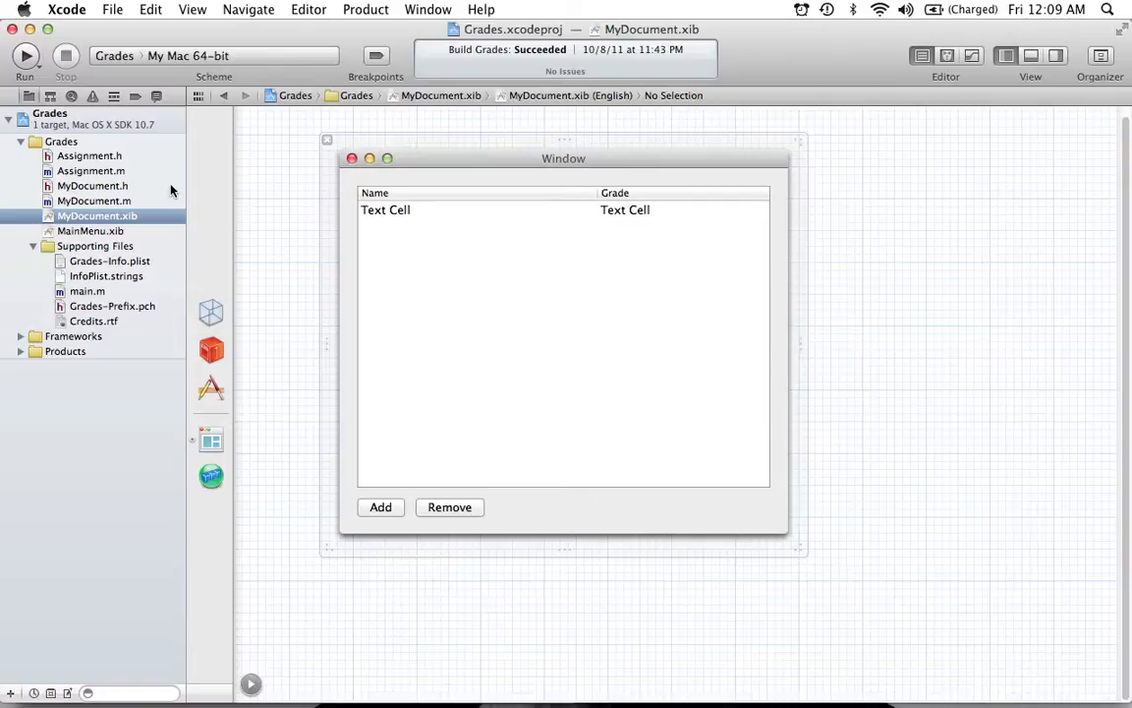
mouse_move(160, 122)
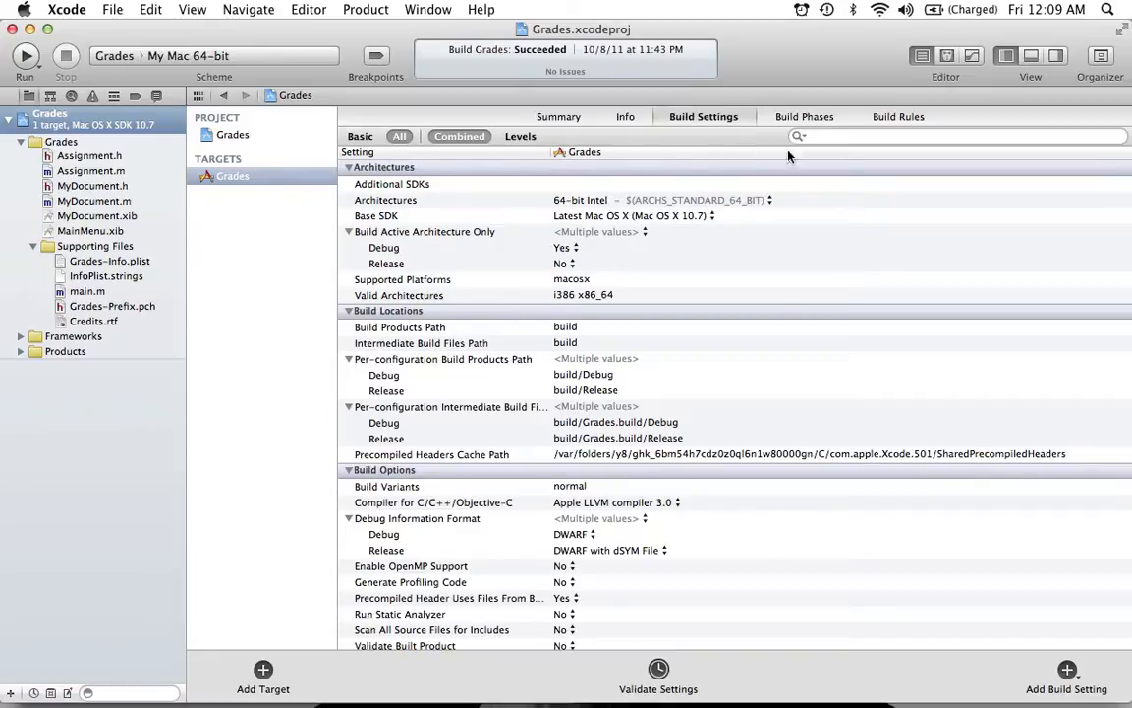
Filter Build Settings with 'gar' to confirm GC Unsupported and ARC No, then clear the filter
type("gar")
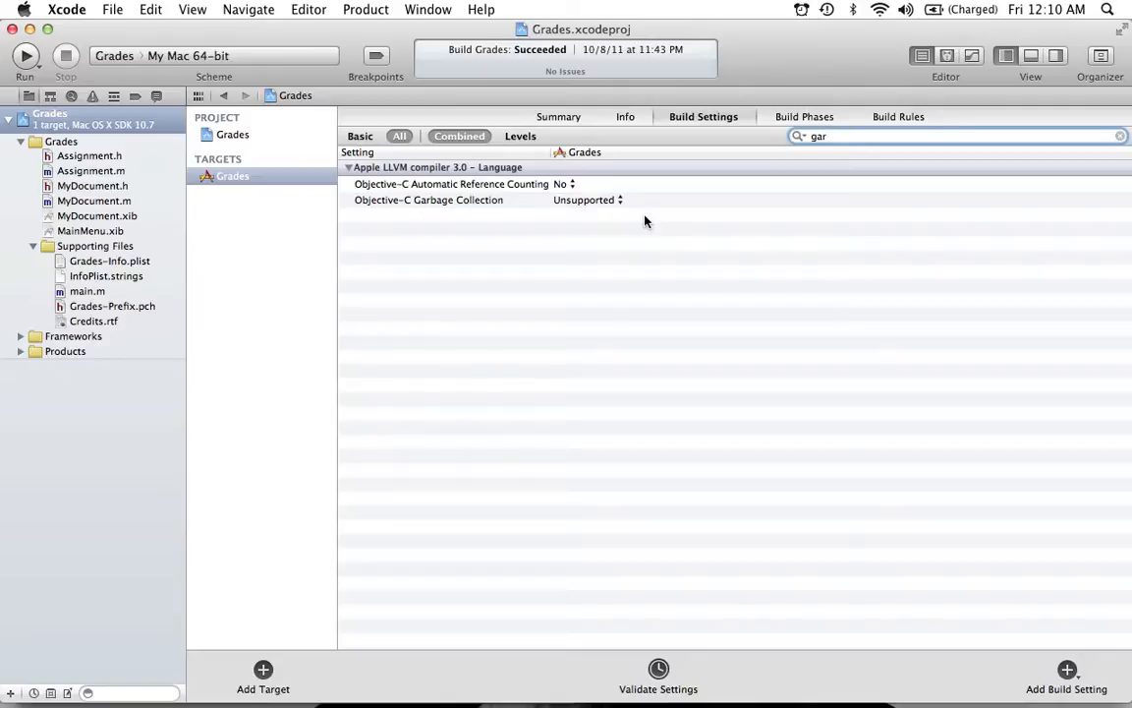
mouse_move(623, 203)
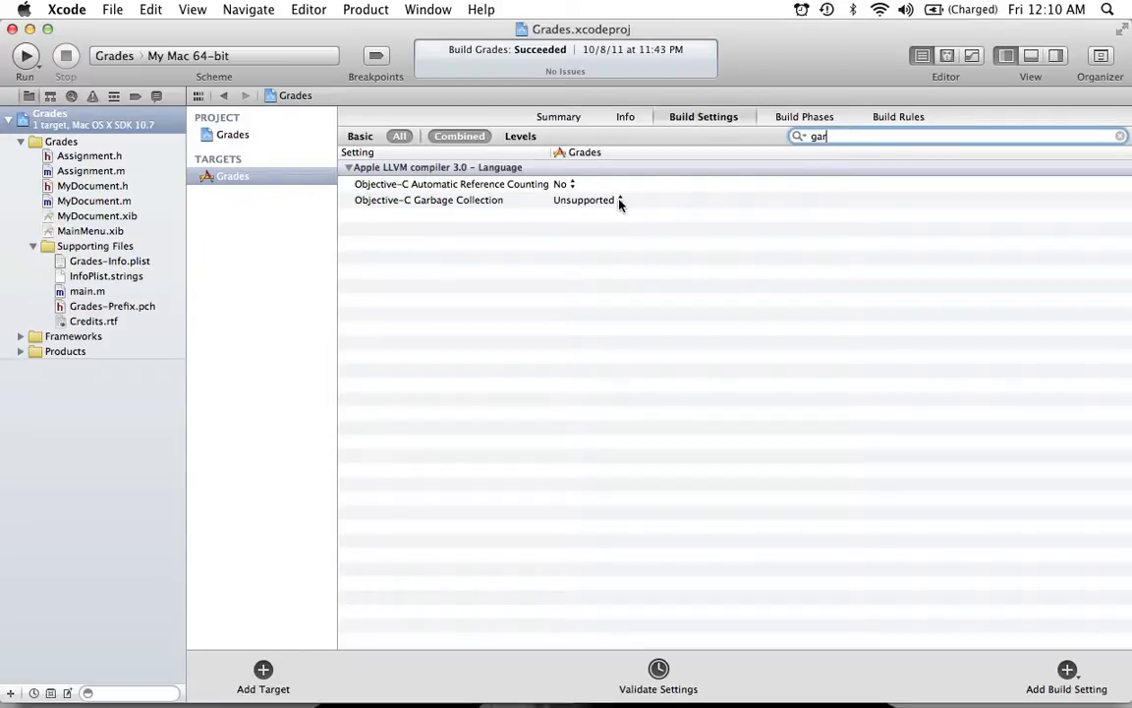
mouse_move(1040, 128)
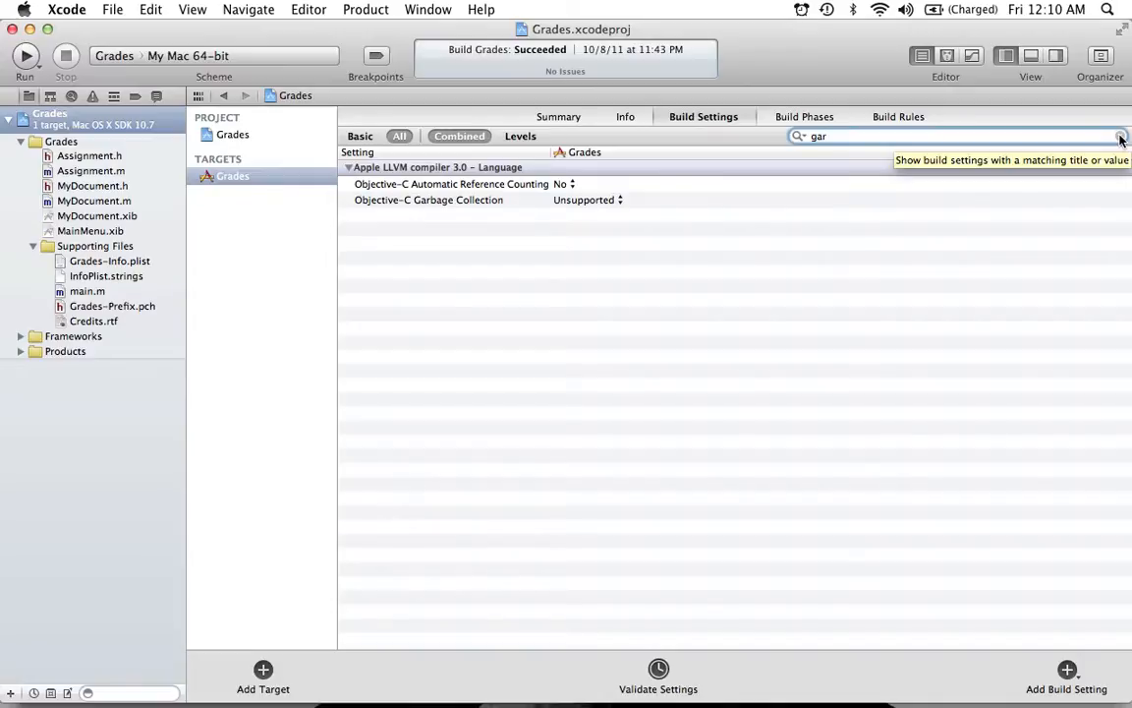
mouse_move(808, 275)
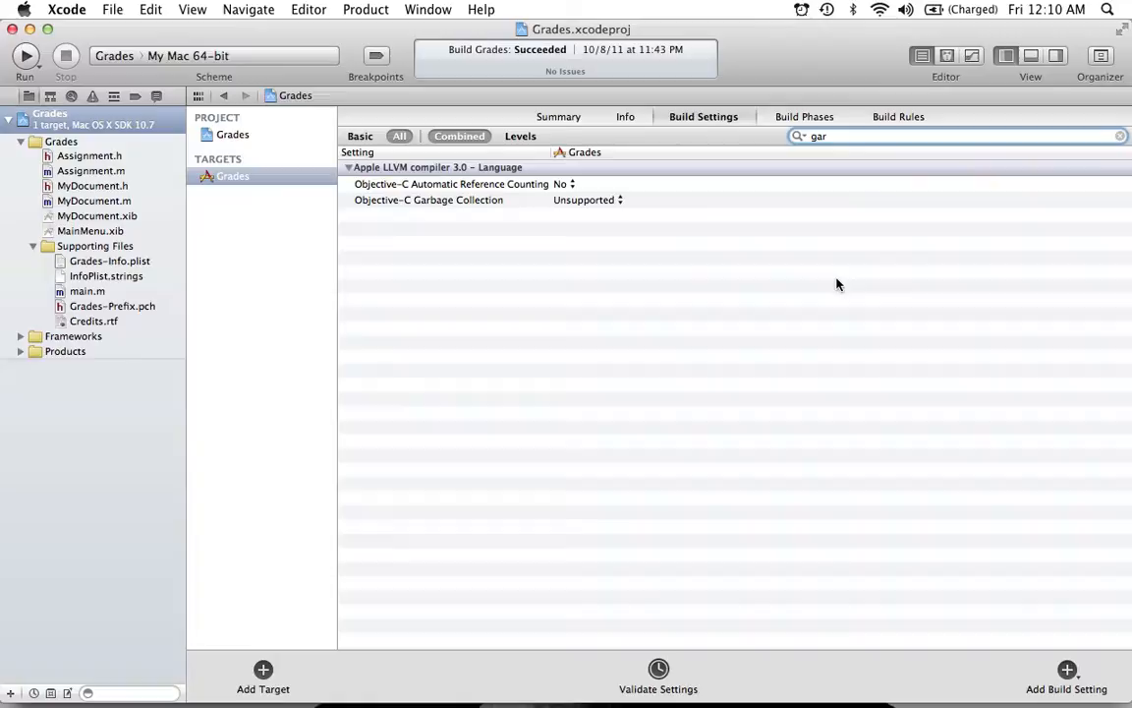
mouse_move(843, 292)
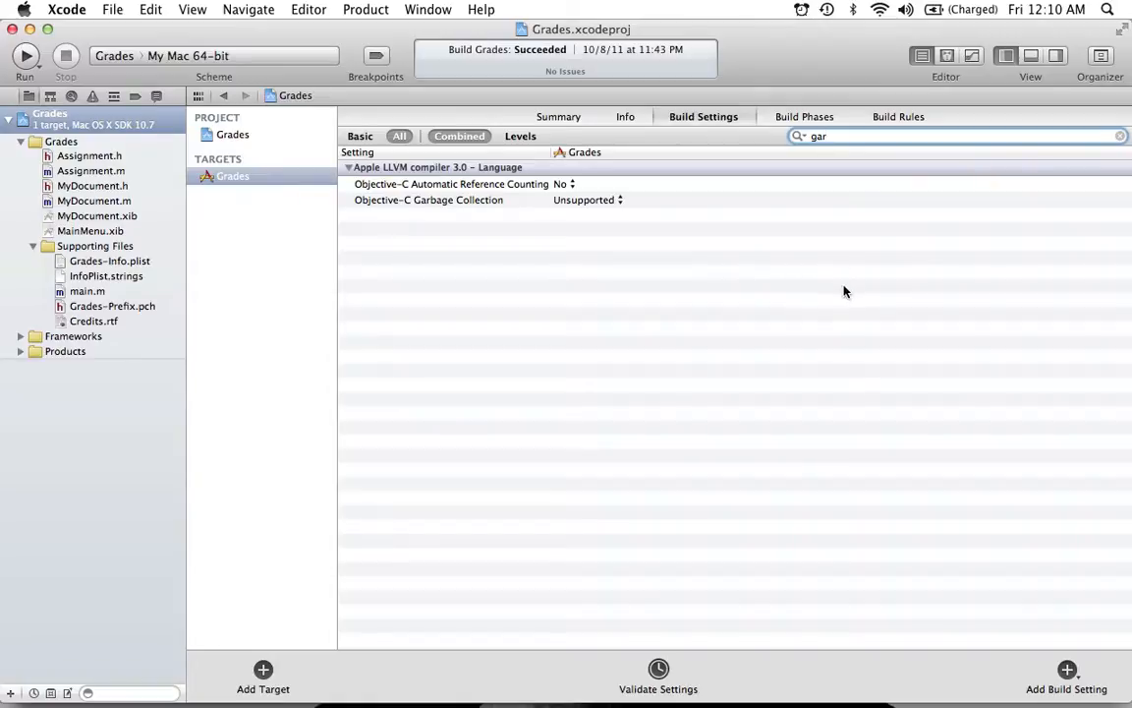
mouse_move(802, 284)
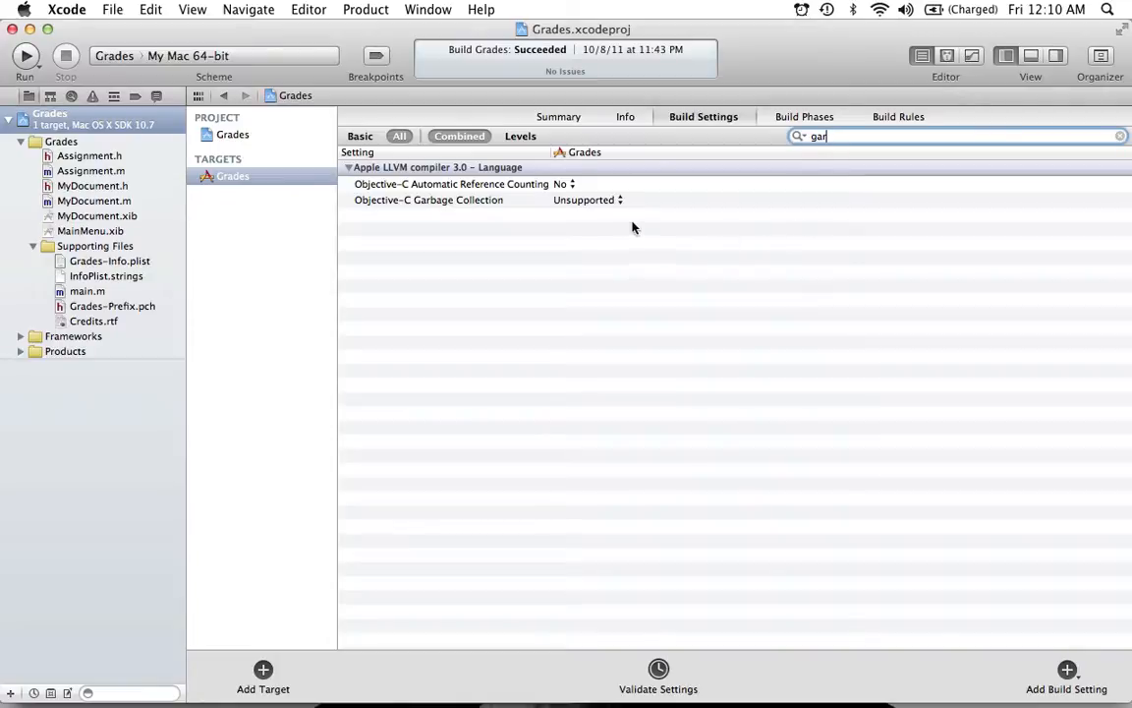
mouse_move(596, 233)
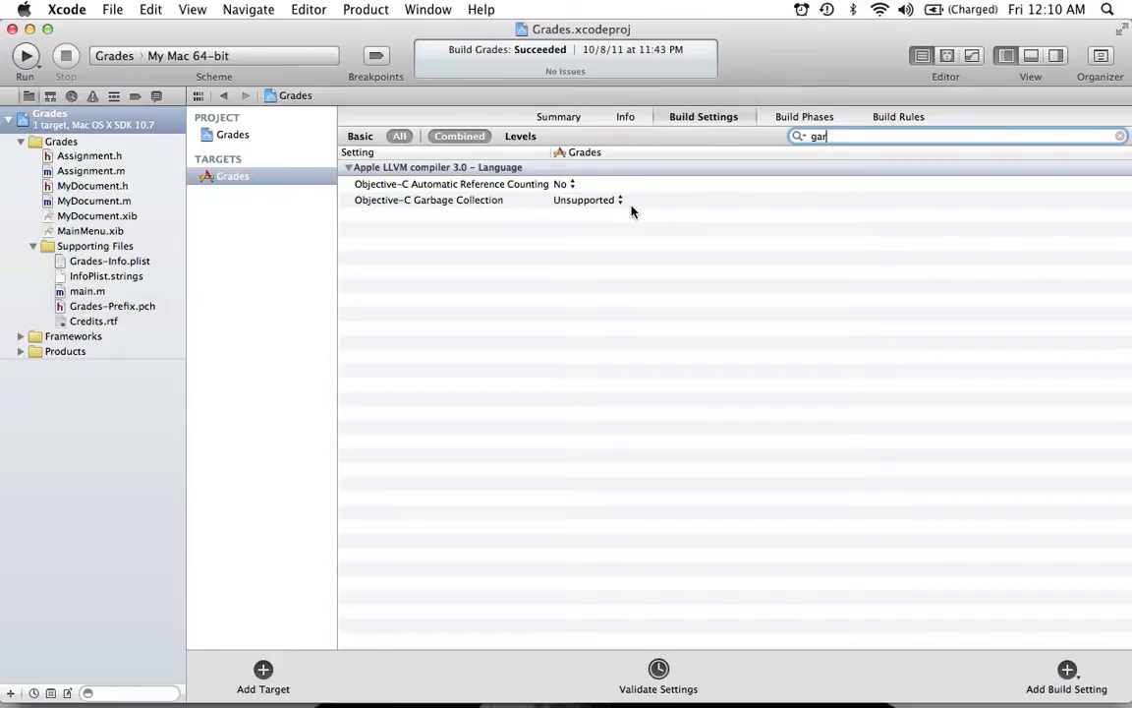
mouse_move(1066, 278)
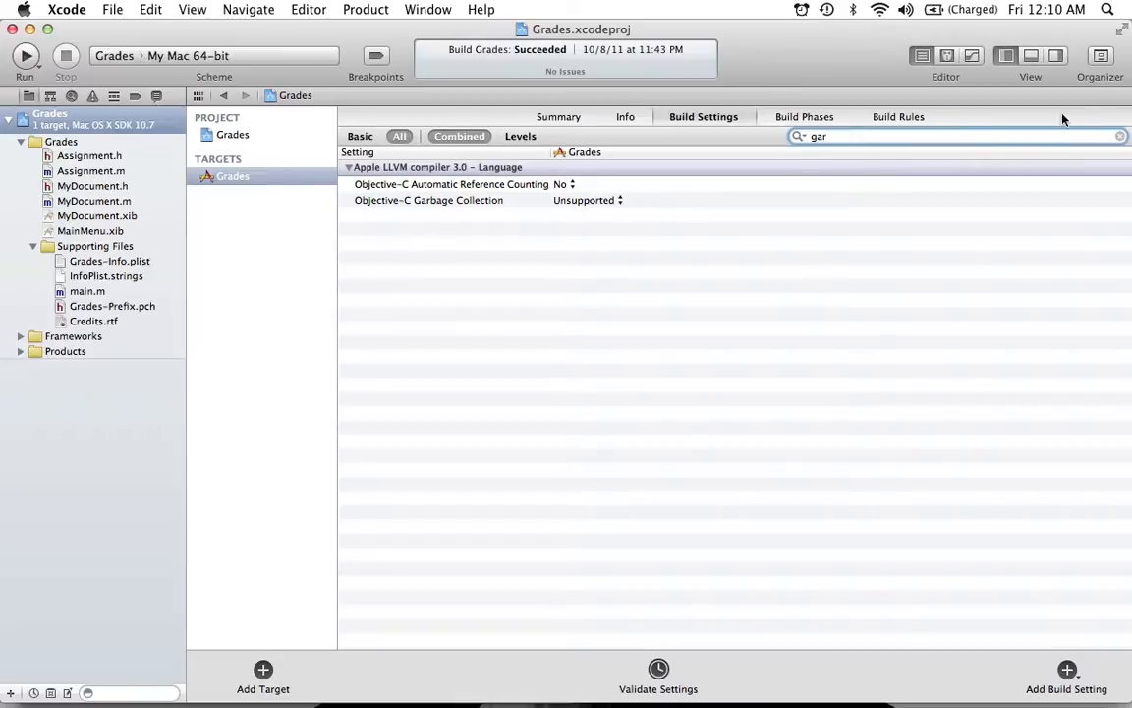
left_click(1120, 135)
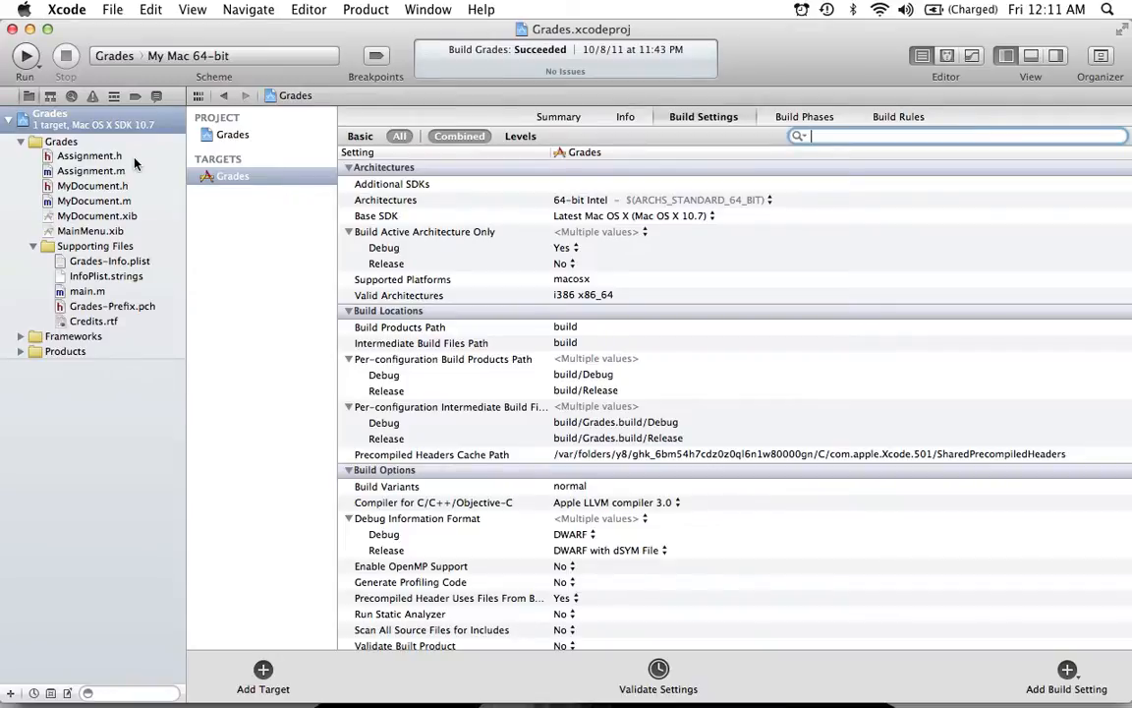
Show Assignment.h and review its NSString name and int grade ivars with copy and int properties
left_click(88, 155)
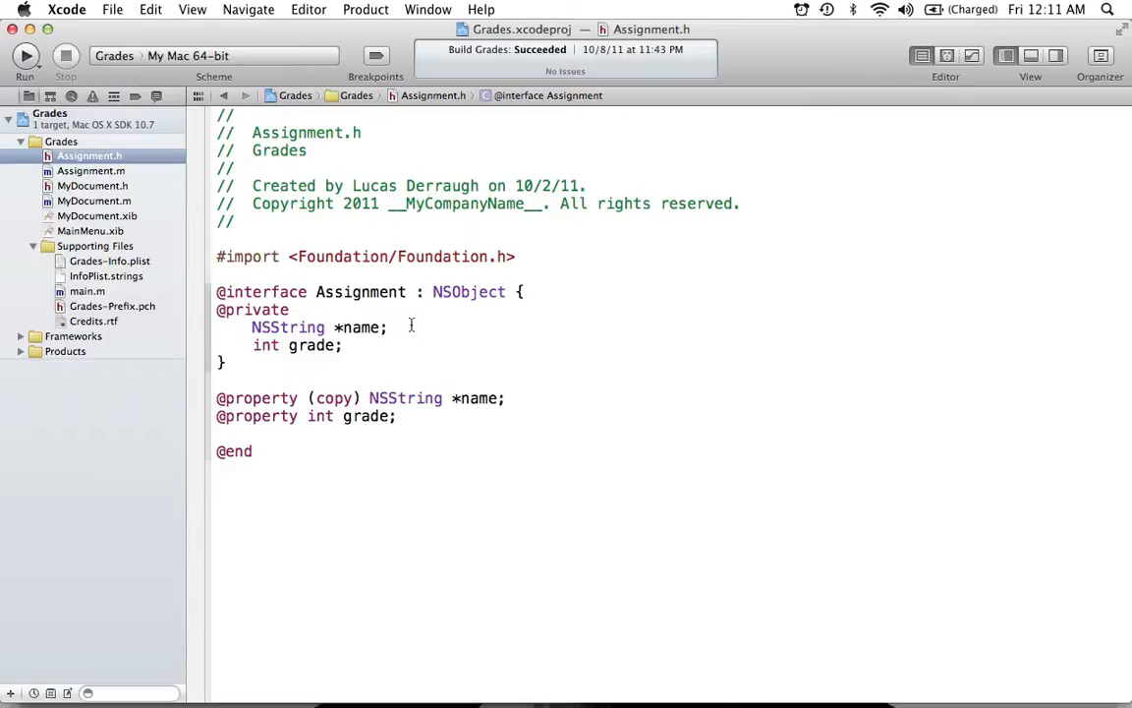
left_click(388, 328)
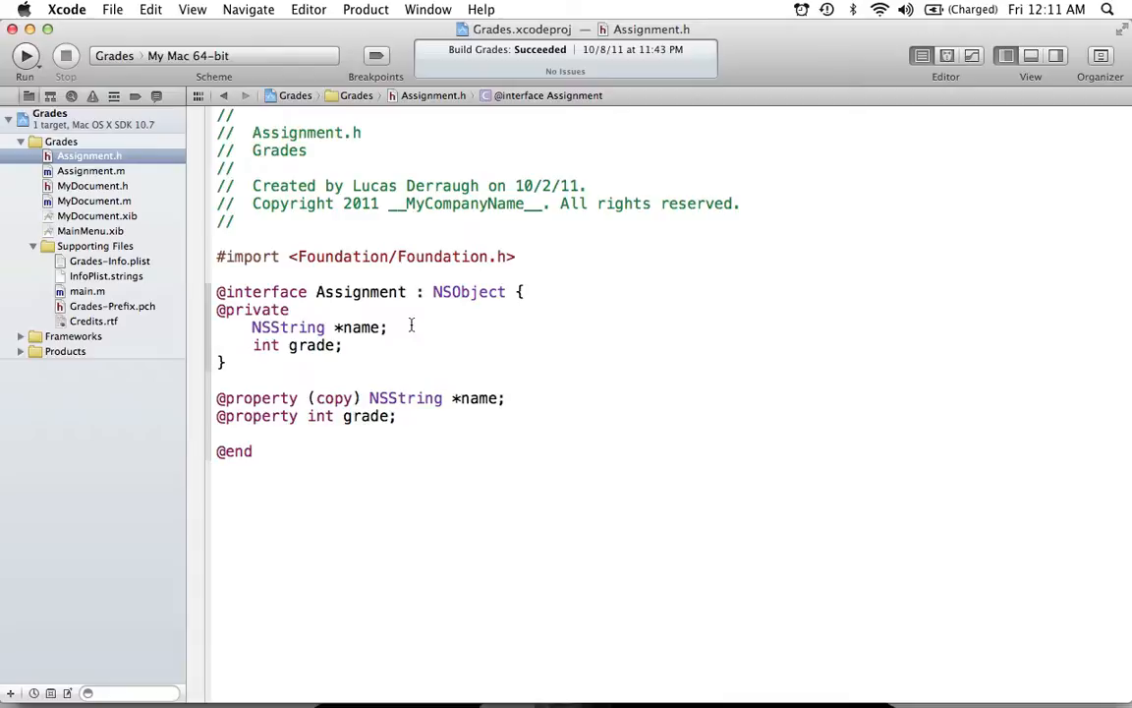
left_click(389, 327)
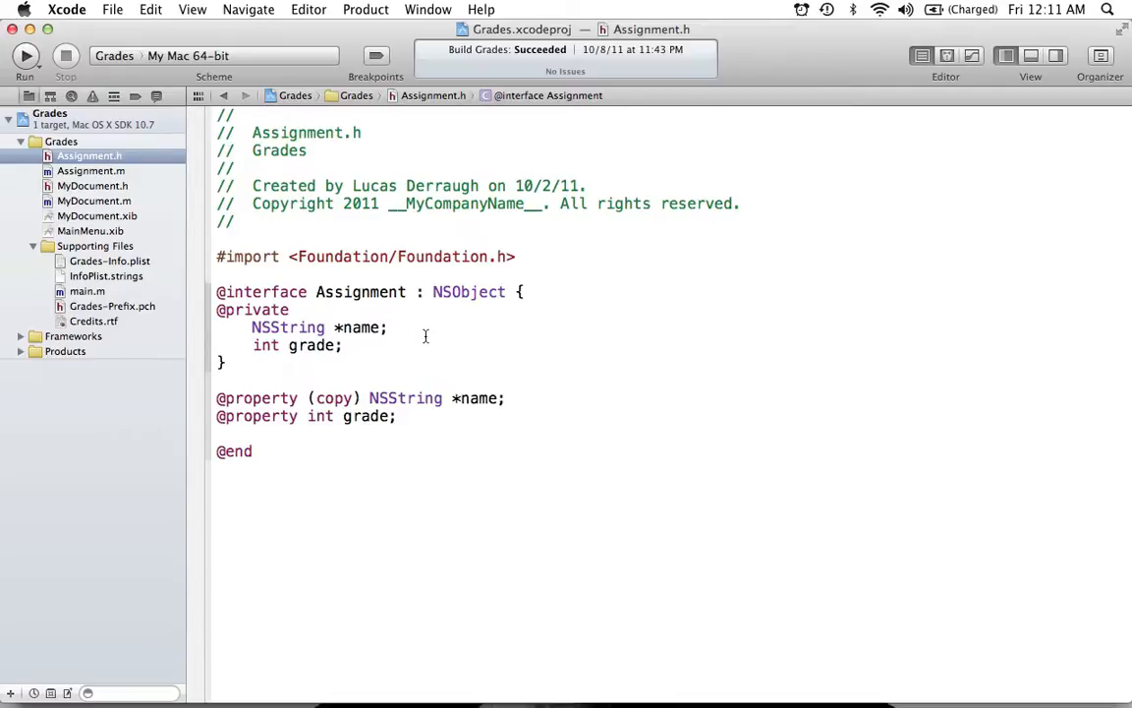
left_click(389, 327)
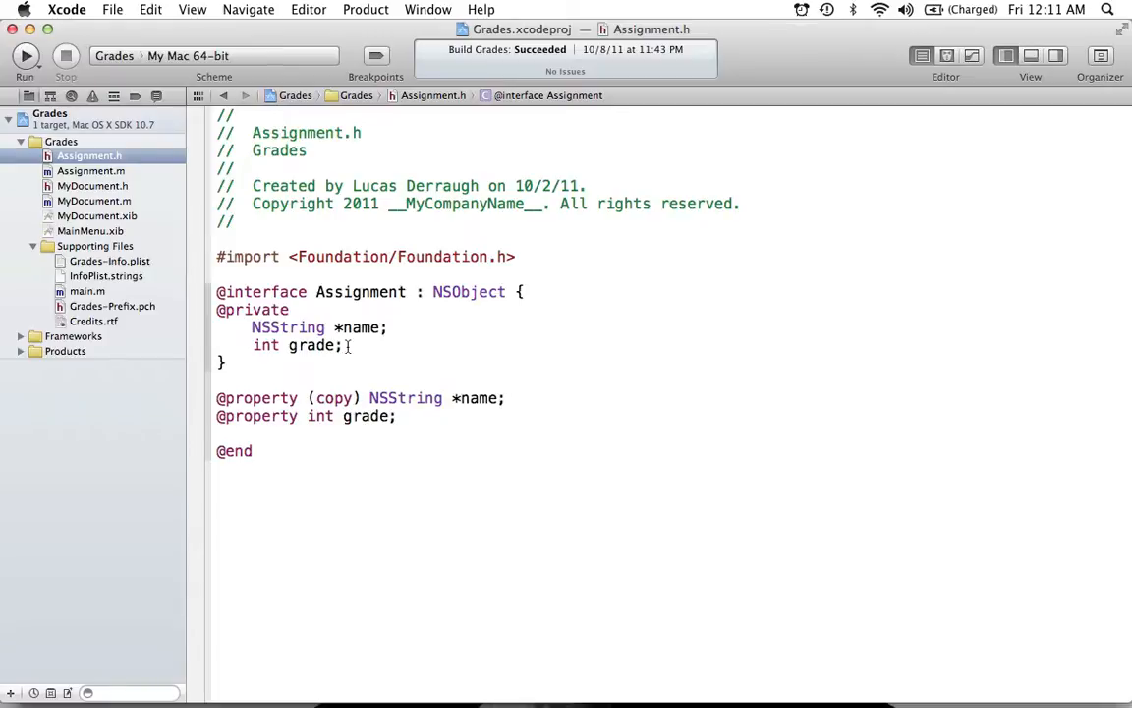
left_click(388, 328)
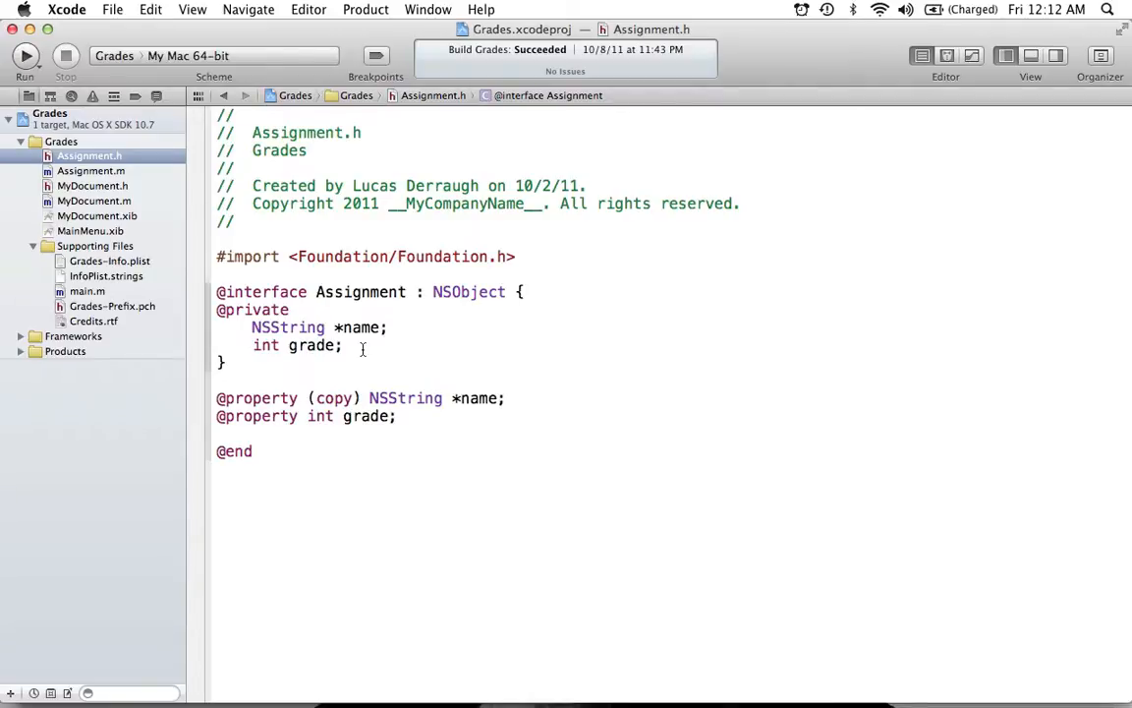
left_click(388, 327)
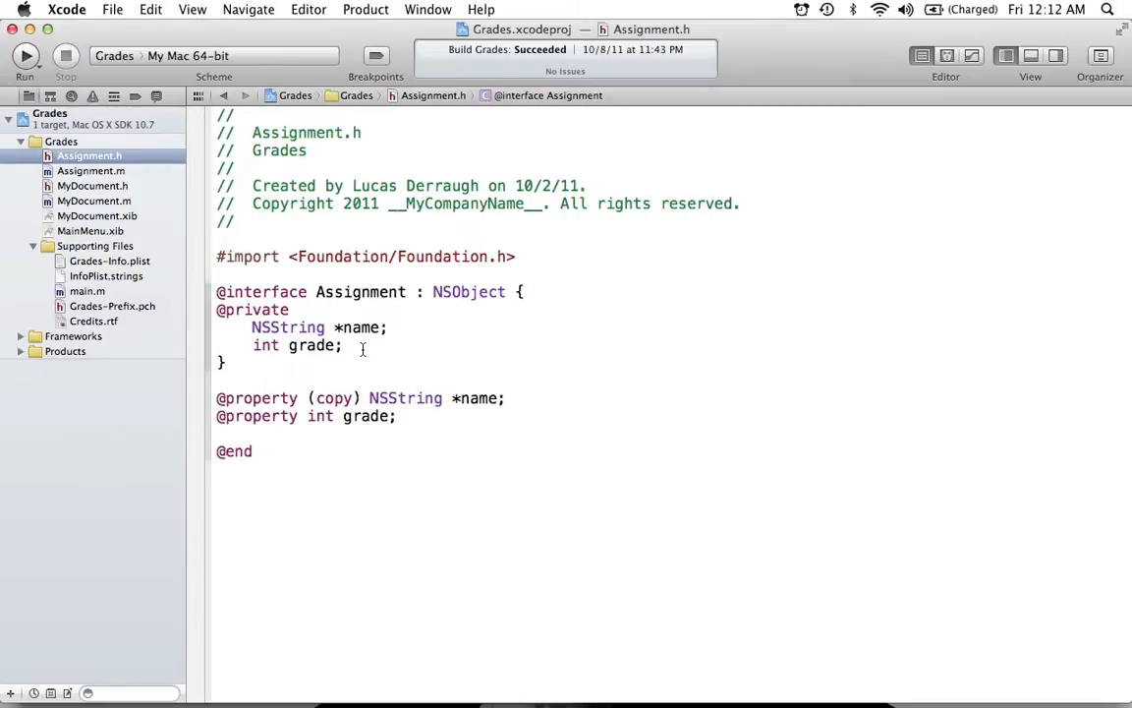
left_click(389, 328)
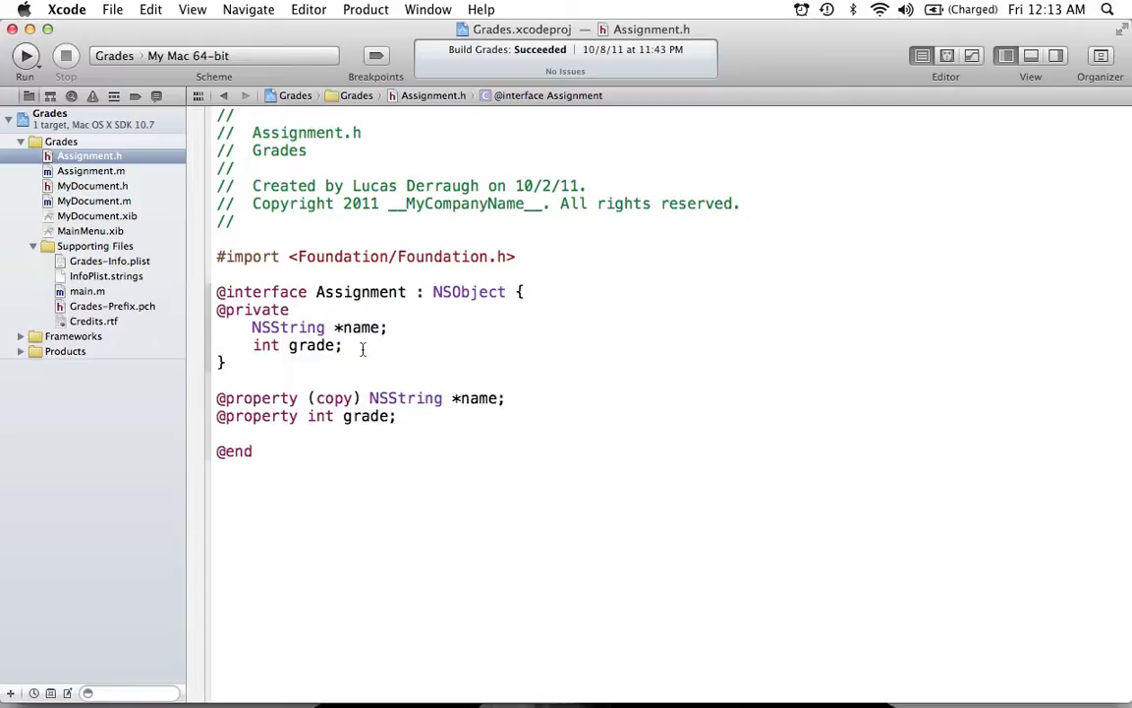
left_click(389, 327)
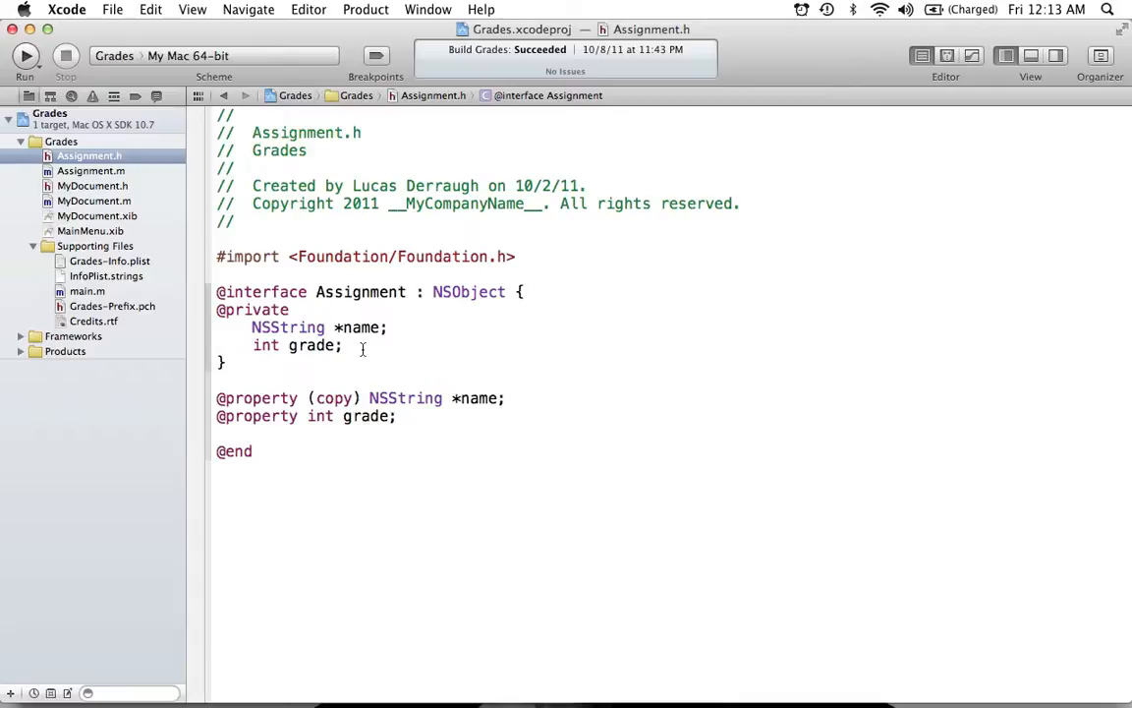
left_click(390, 327)
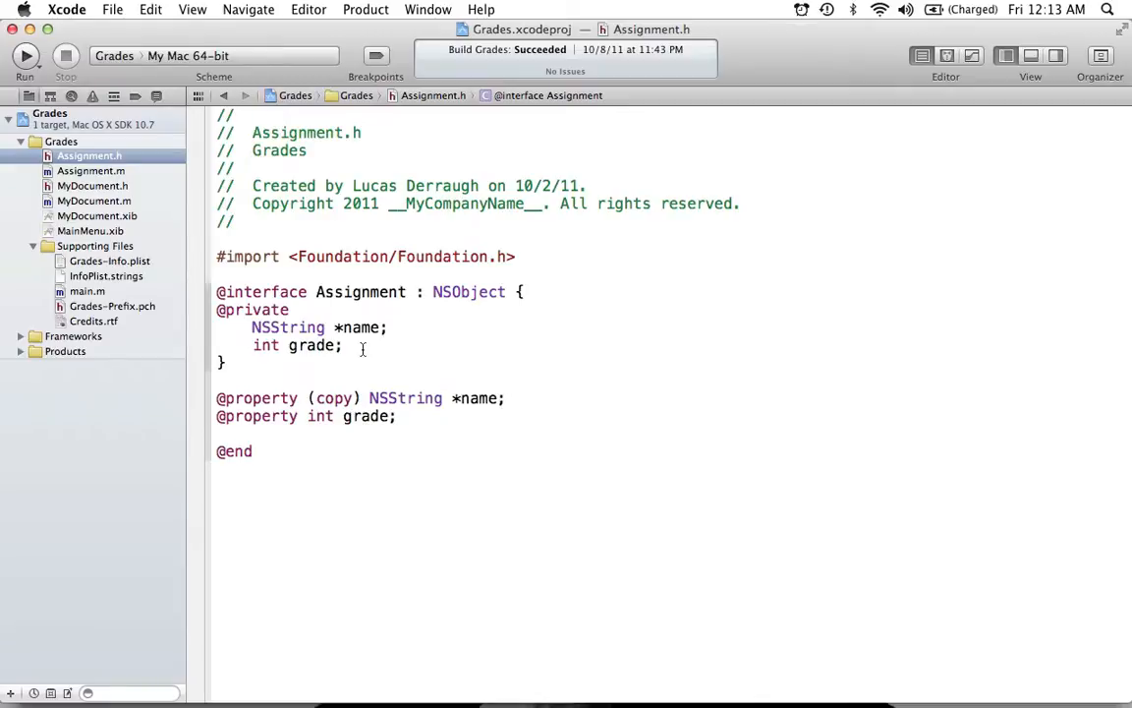
left_click(388, 327)
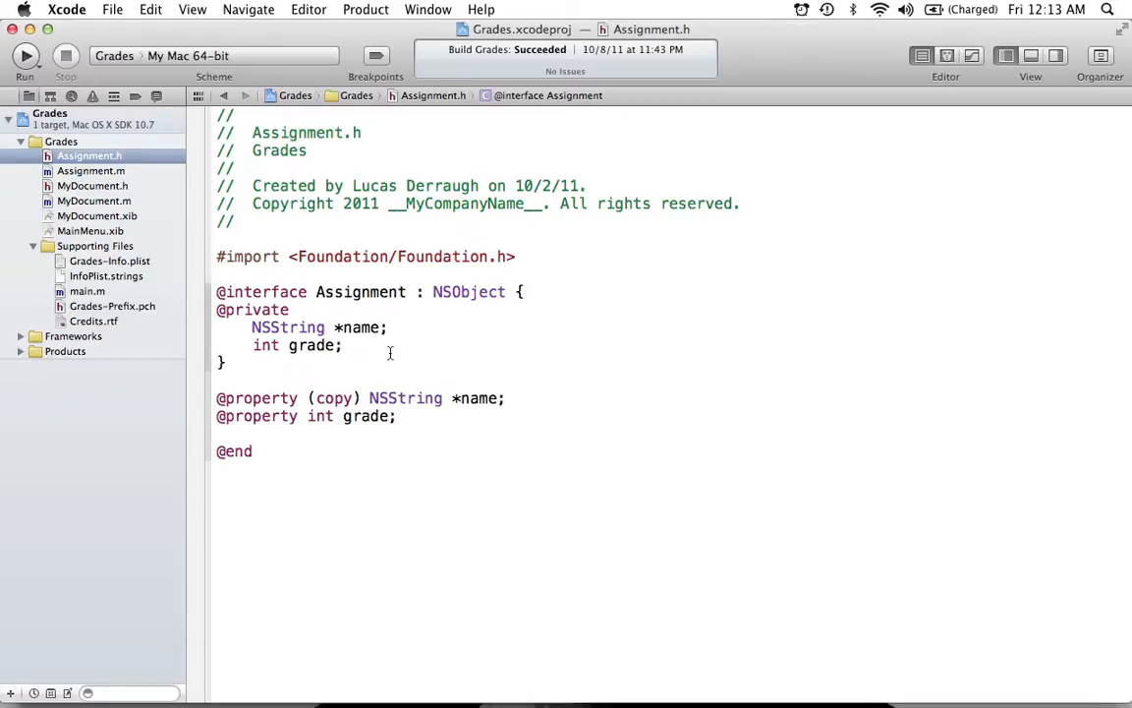
left_click(389, 327)
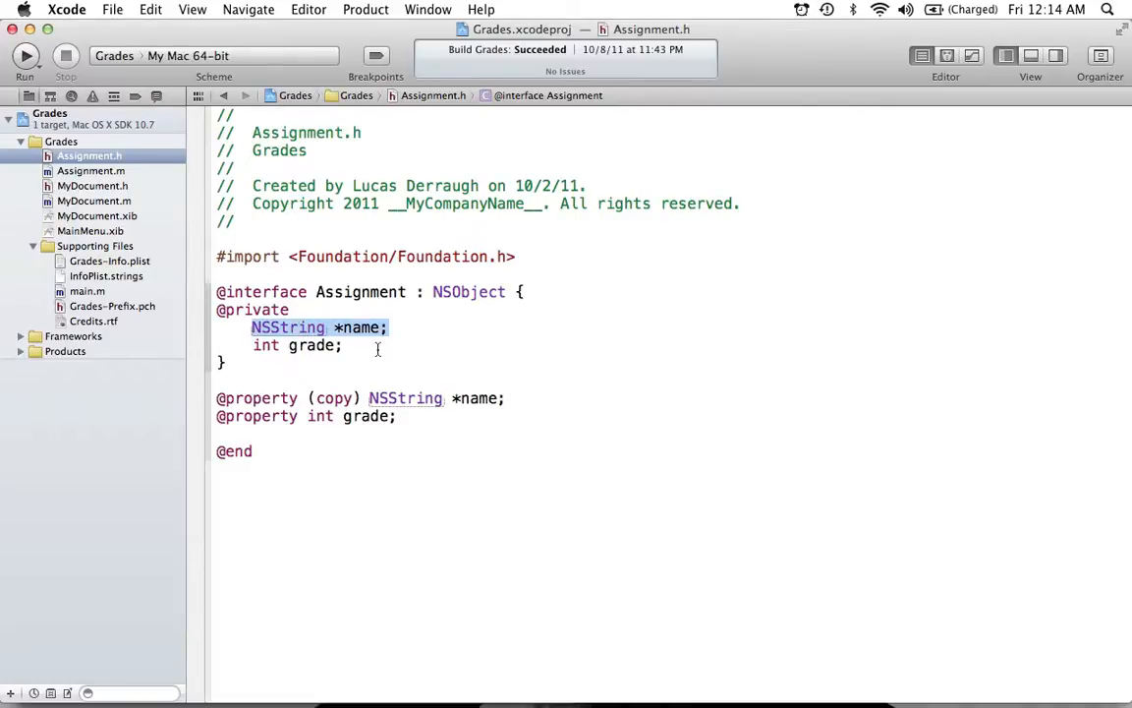
Review Assignment.m's init setting name to "Calc Quiz" and grade to 95 after [super init]
left_click(391, 327)
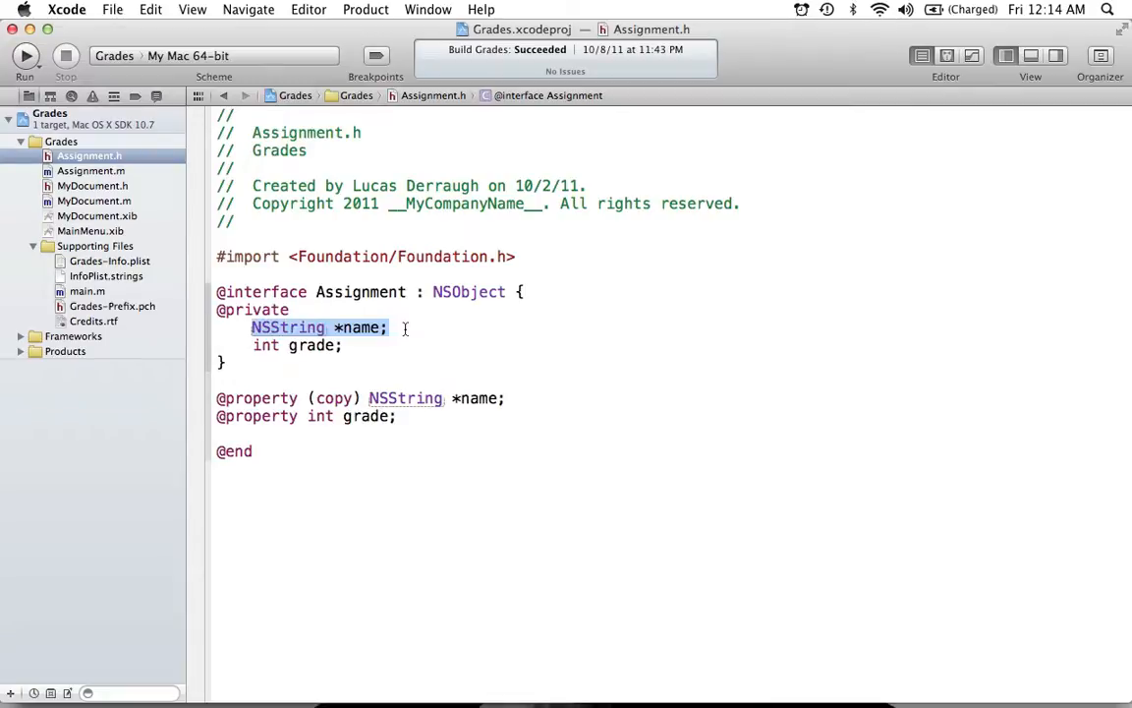
left_click(391, 327)
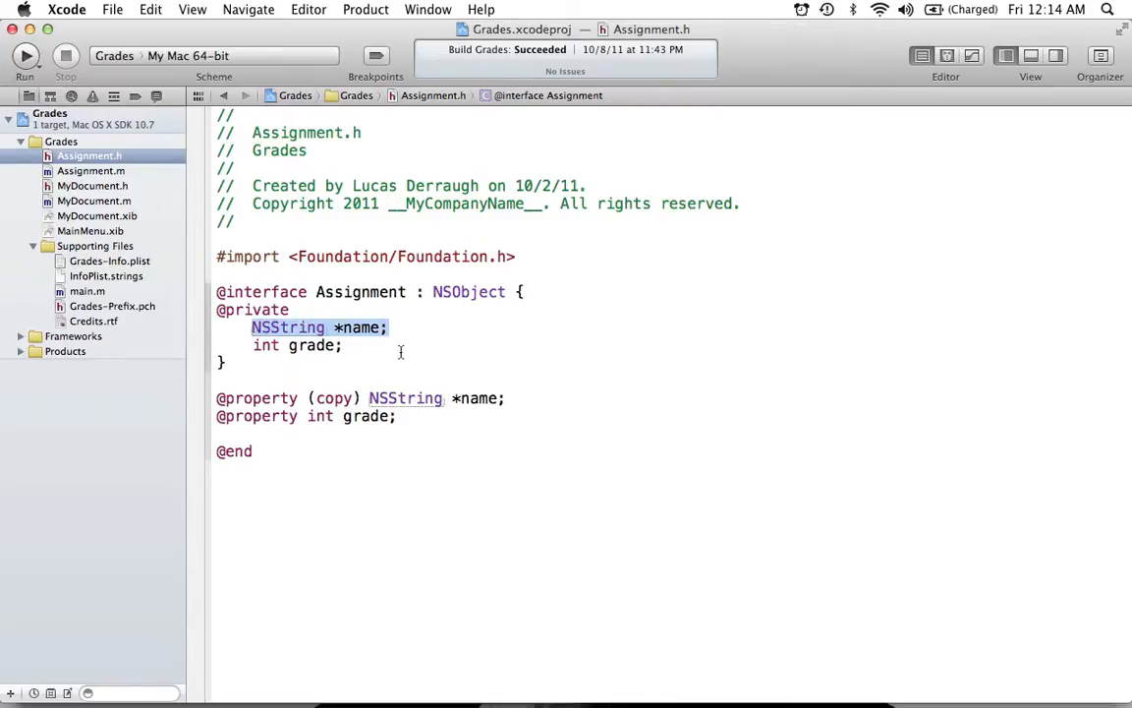
left_click(379, 345)
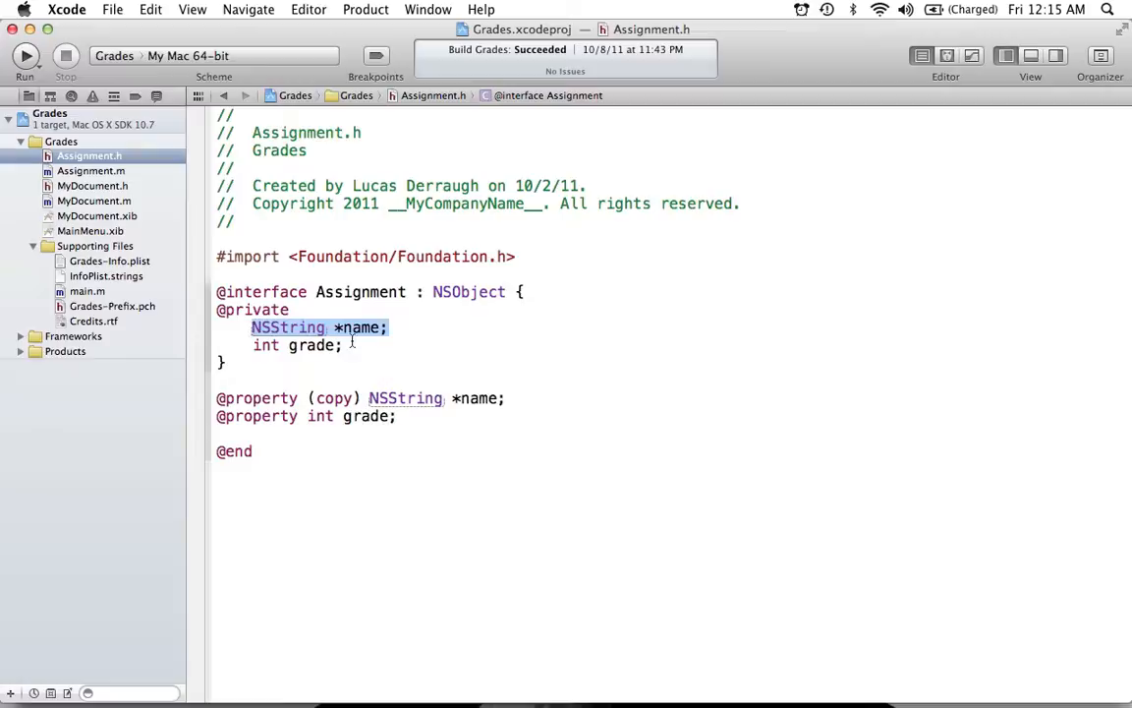
left_click(345, 345)
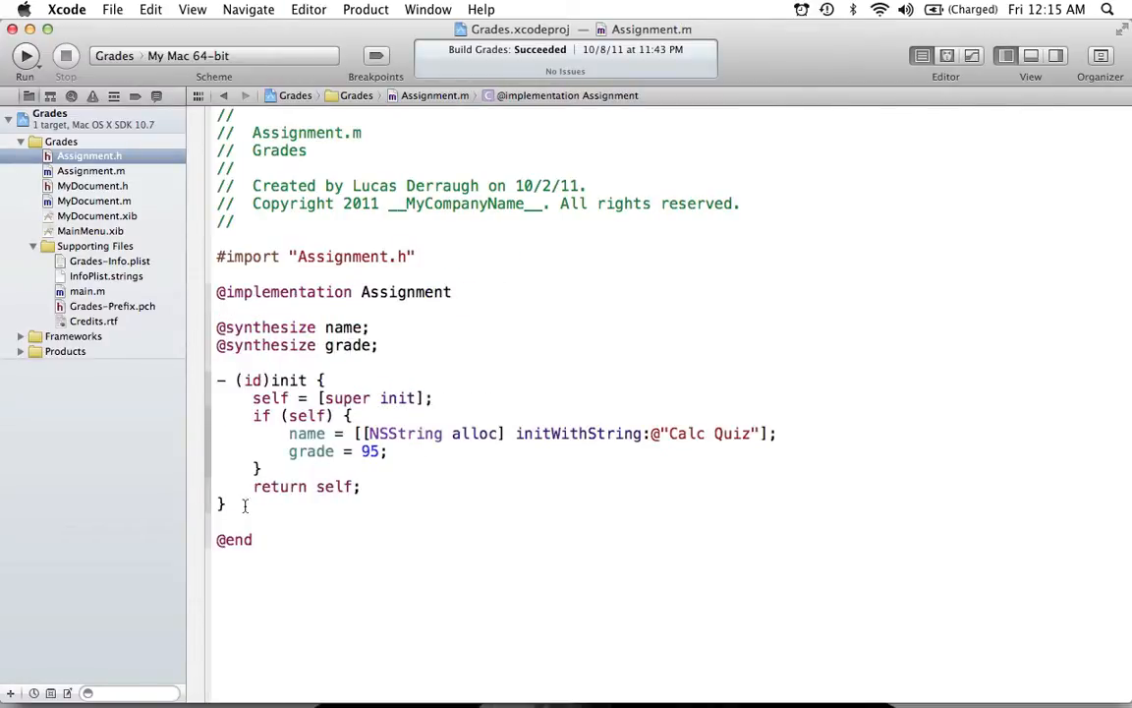
Write - (void)dealloc { [name release]; [super dealloc]; } below init in Assignment.m
type("- (v")
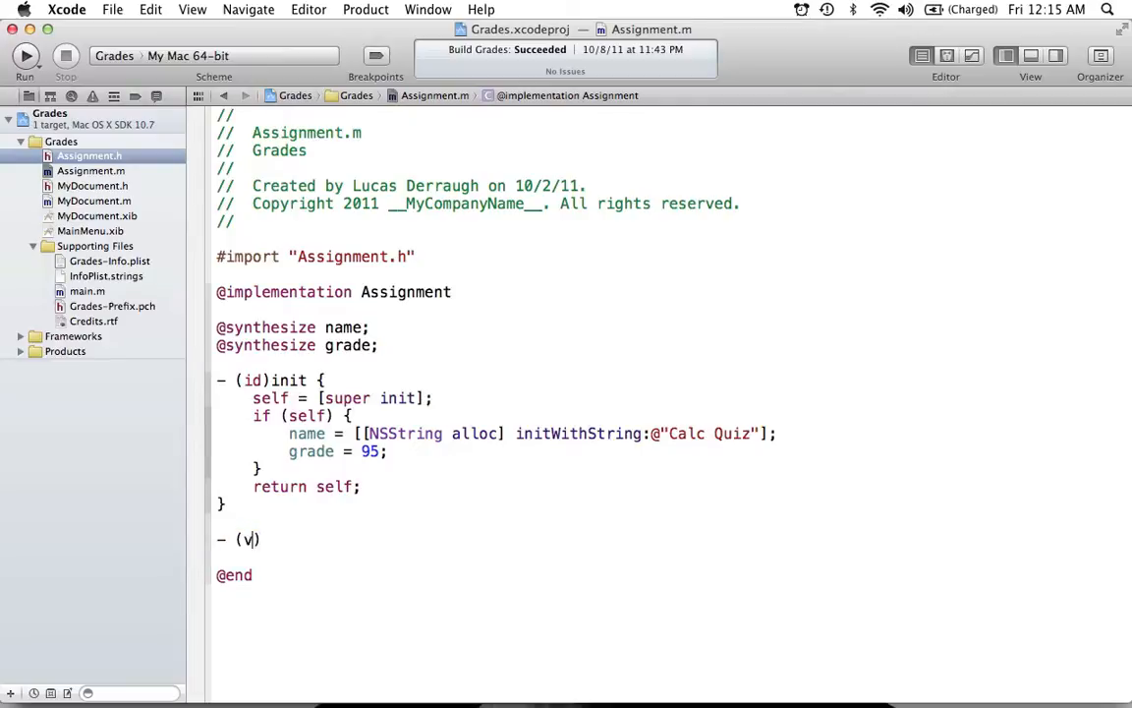
type("oid")
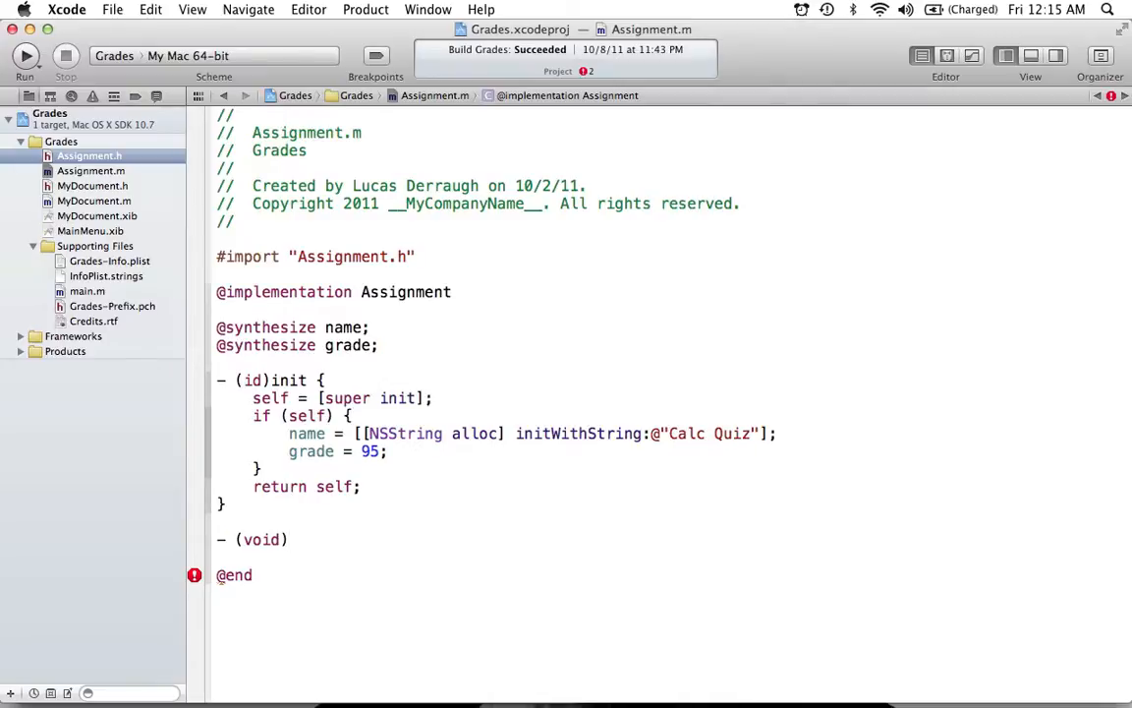
type("dealloc")
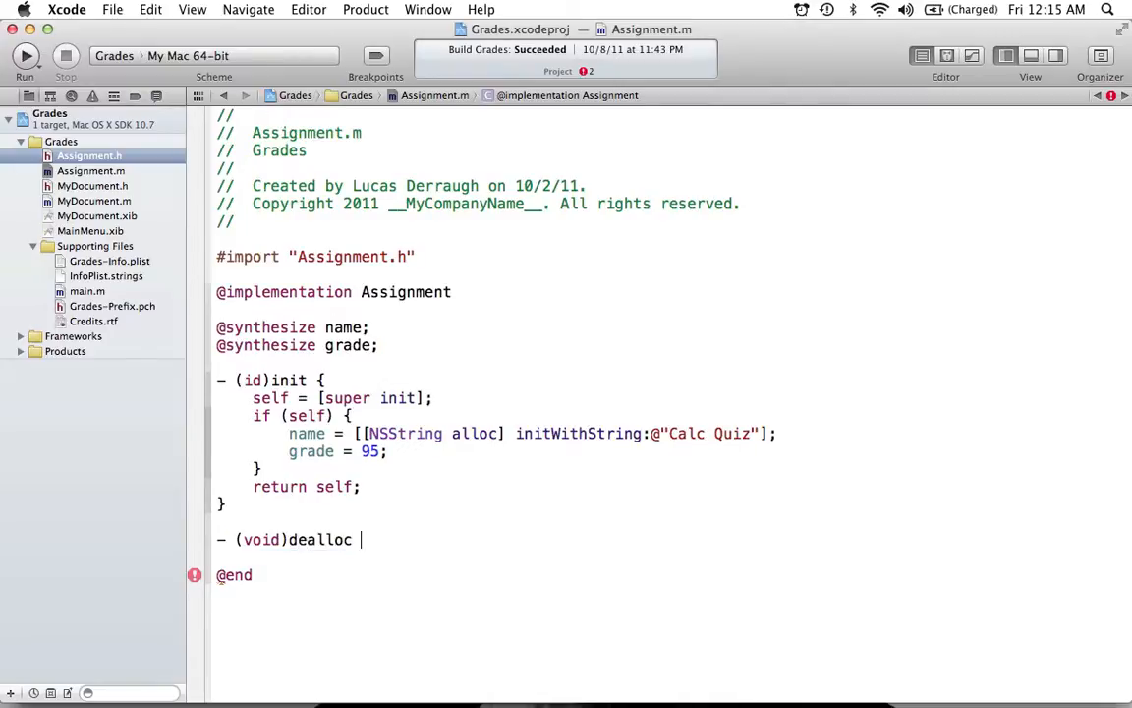
type("{")
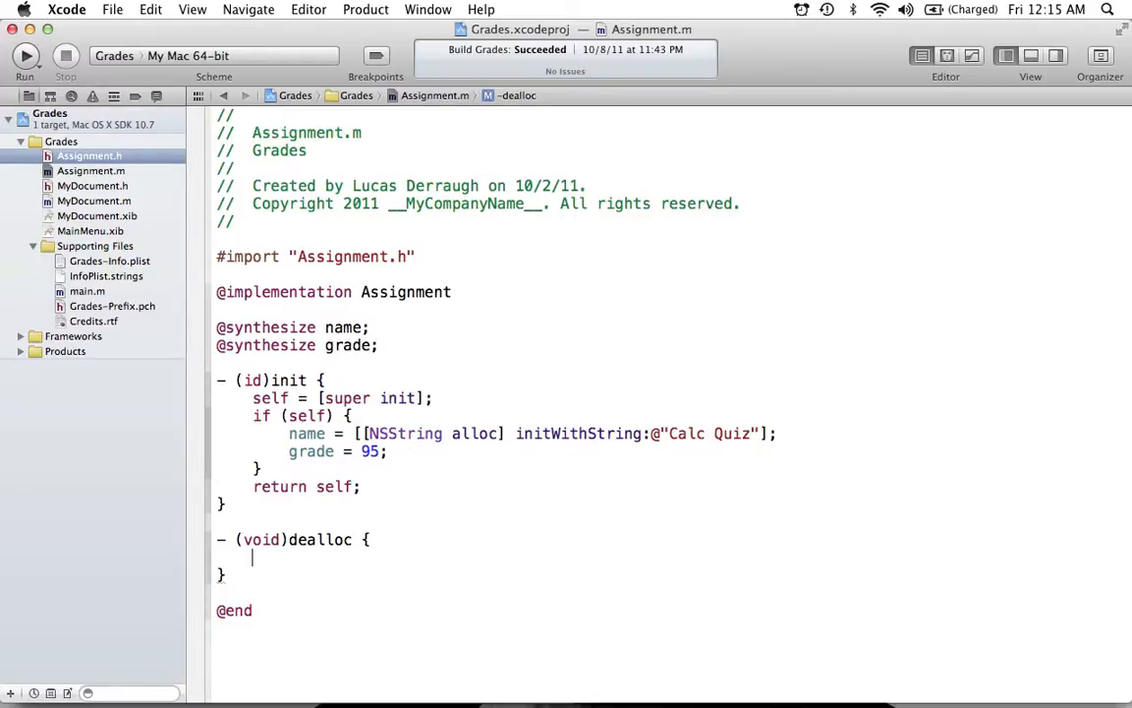
type("[name ]")
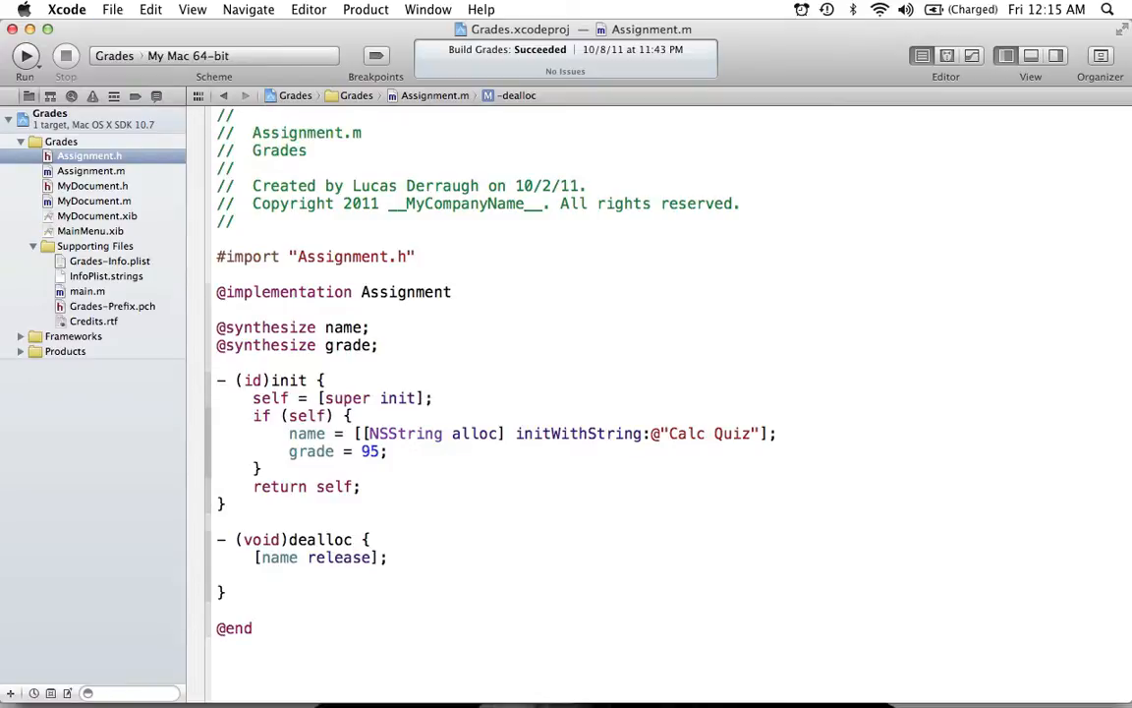
type("[]")
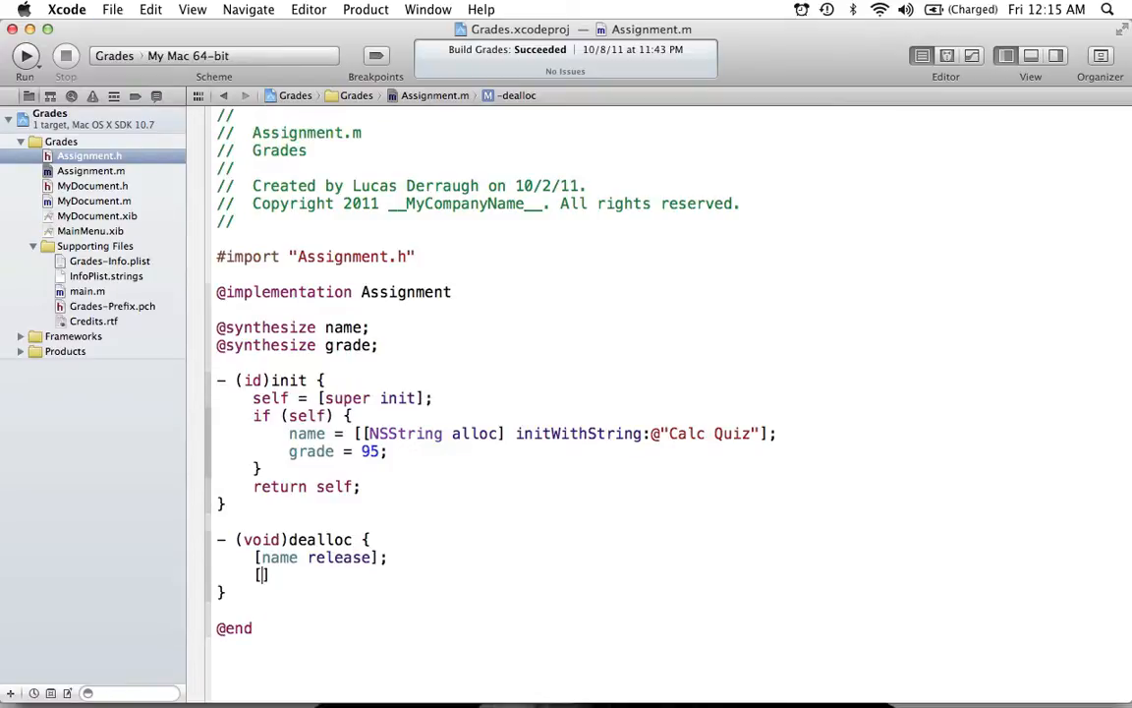
type("super")
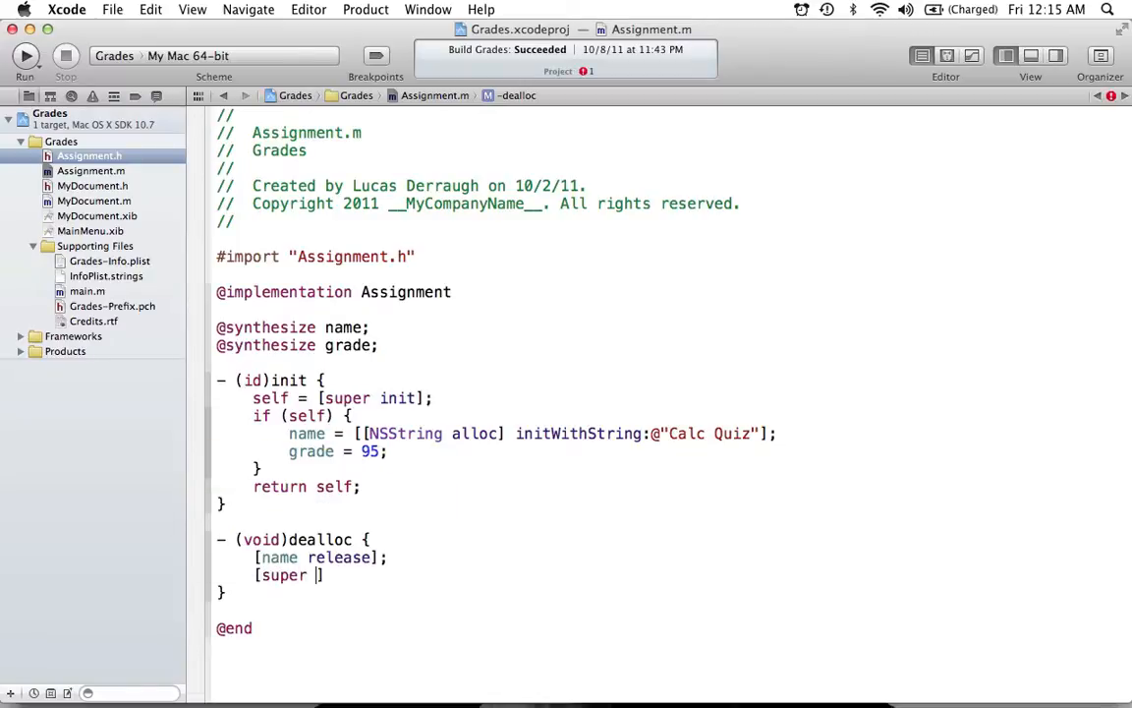
type("dealloc]")
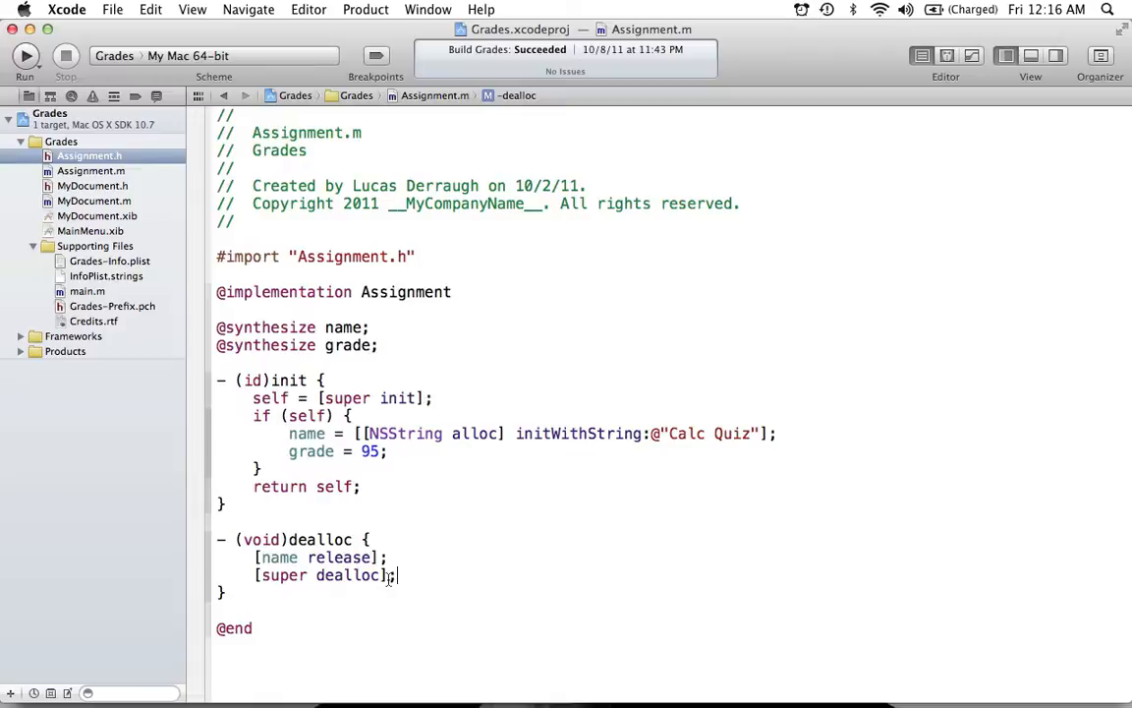
double_click(321, 575)
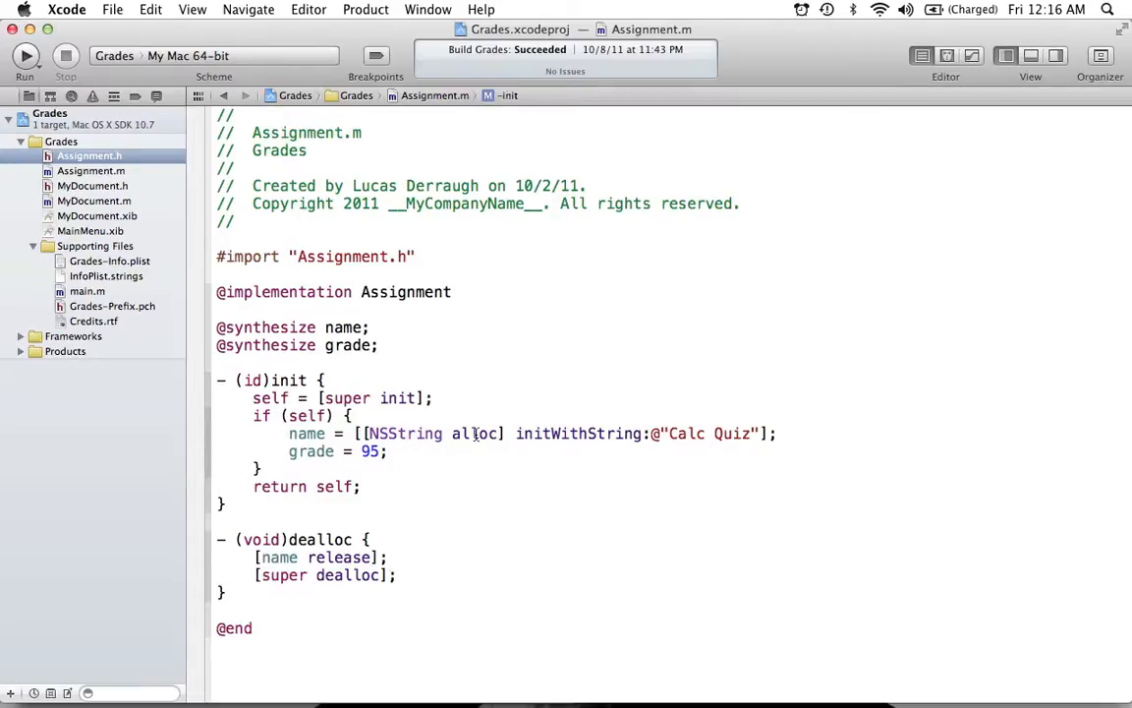
double_click(474, 433)
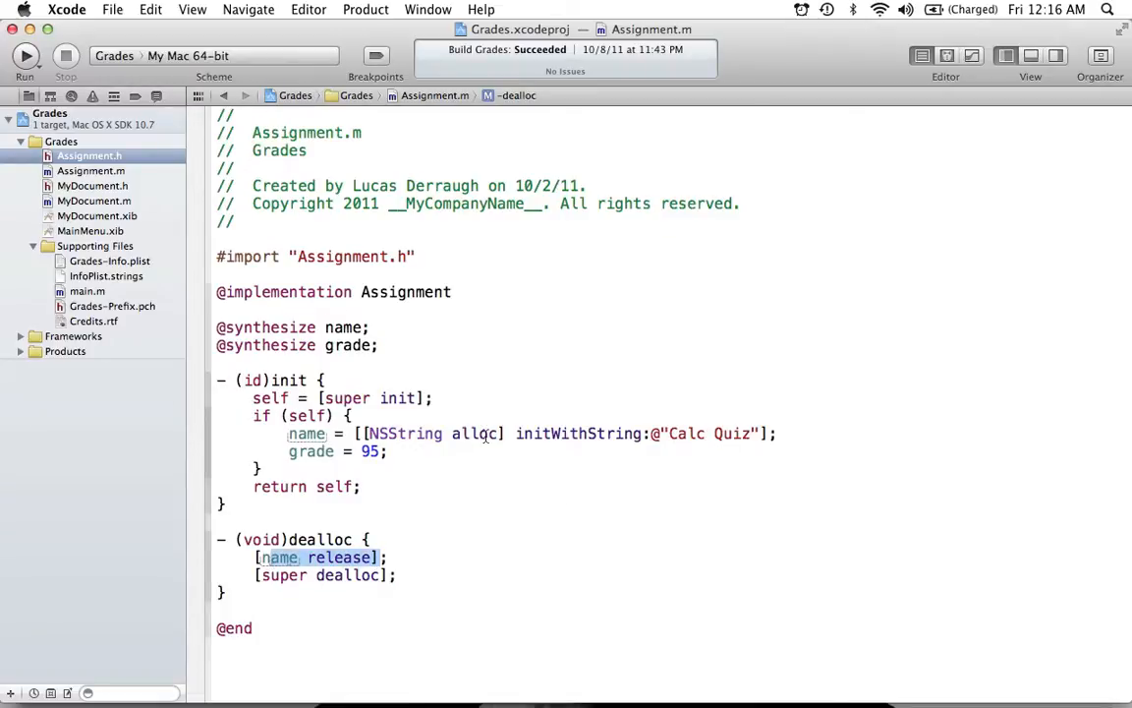
left_click(393, 557)
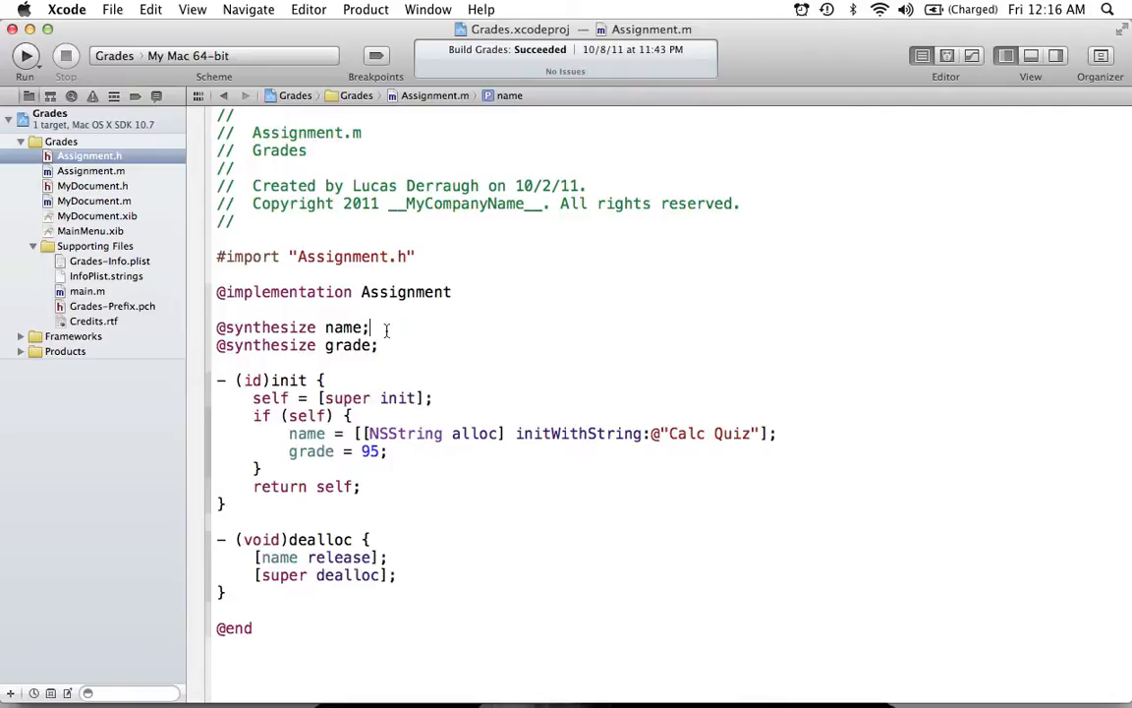
triple_click(292, 327)
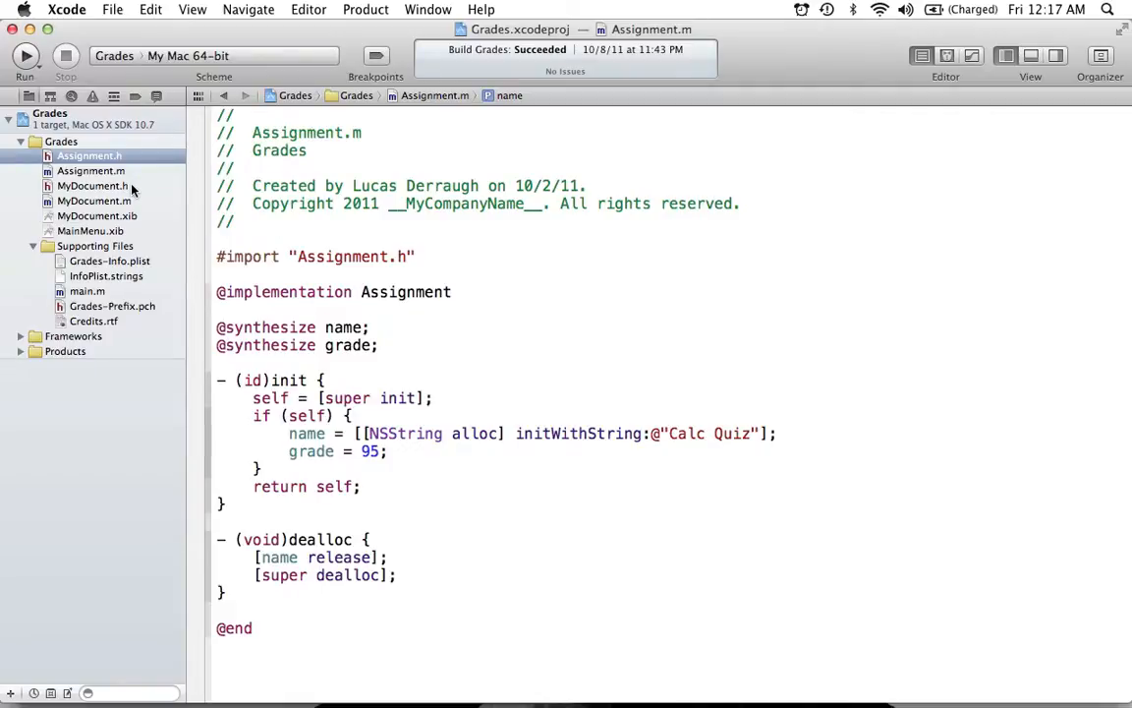
Look over MyDocument.h, then move to MyDocument.m below its init method
left_click(93, 186)
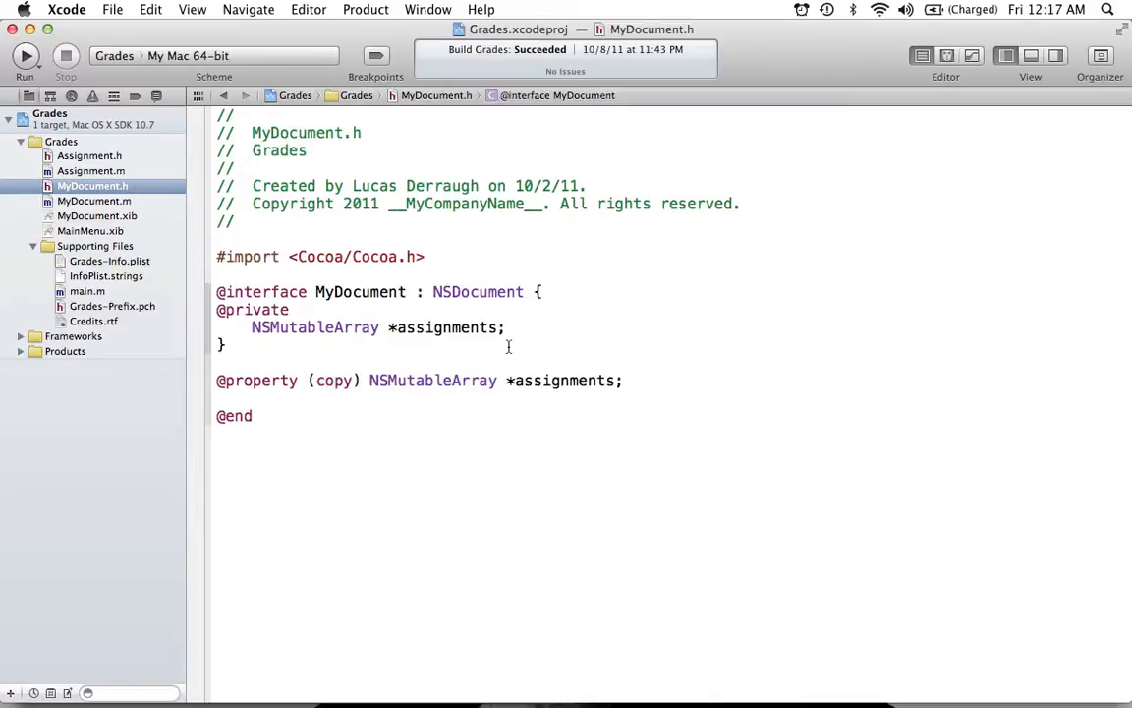
mouse_move(448, 326)
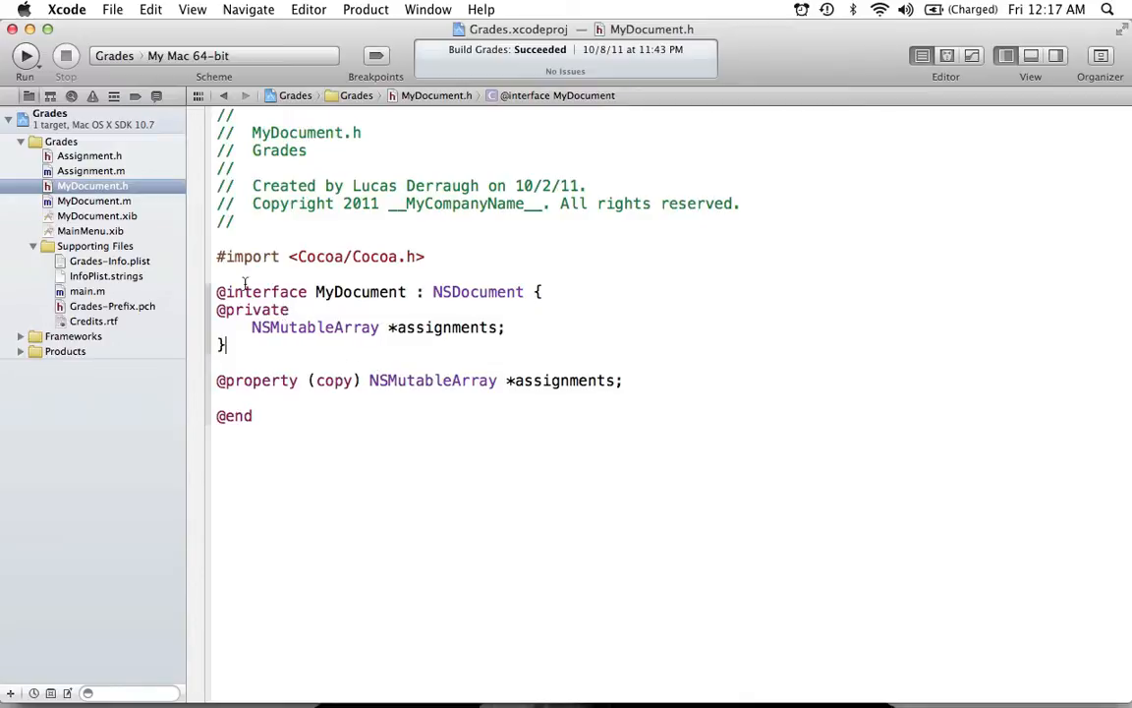
left_click(93, 200)
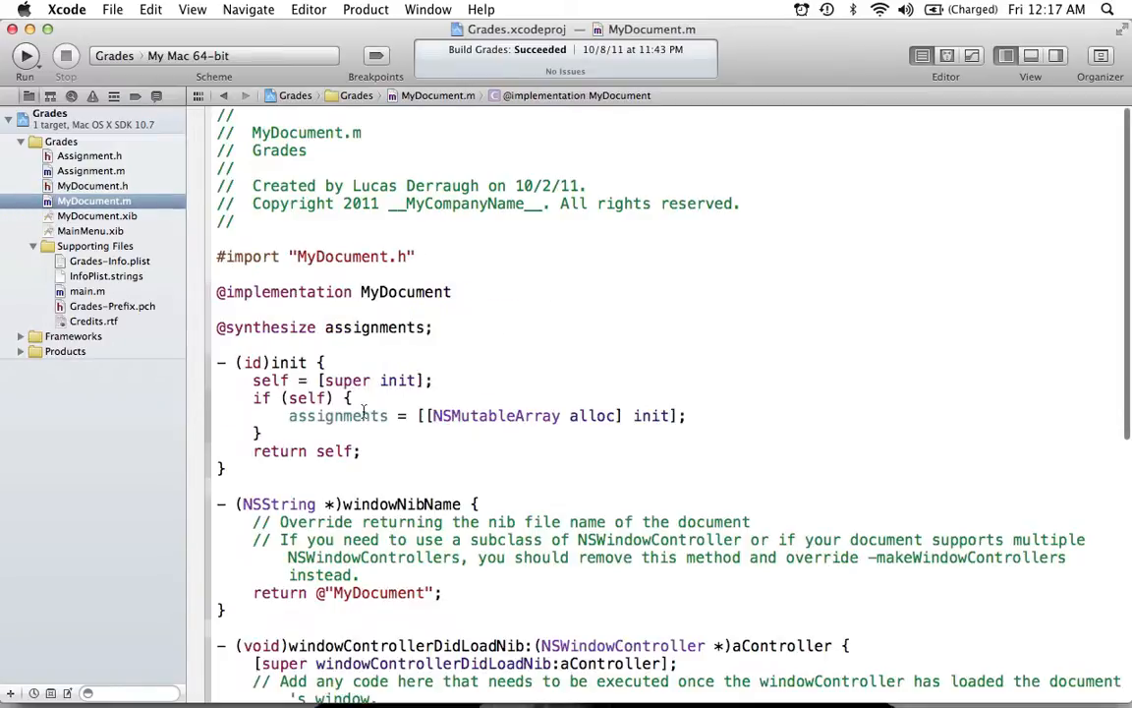
scroll("down", 3)
type("- (void)dealloc {")
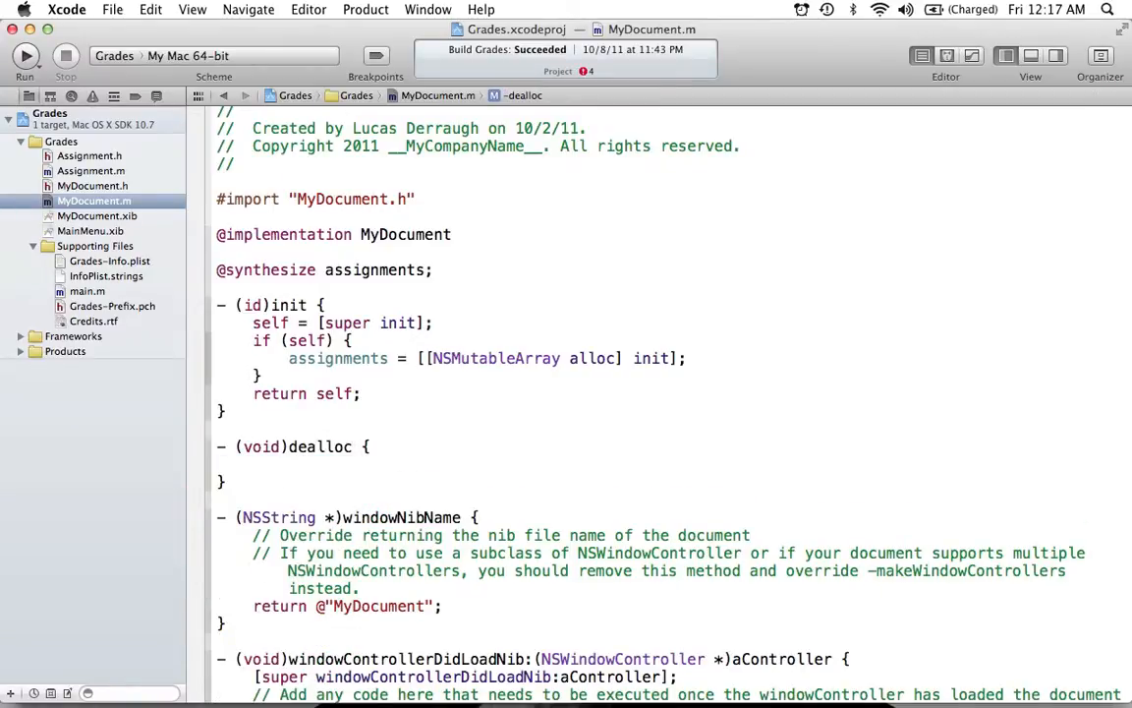
Write - (void)dealloc { [assignments release]; [super dealloc]; } in MyDocument.m
type("[]")
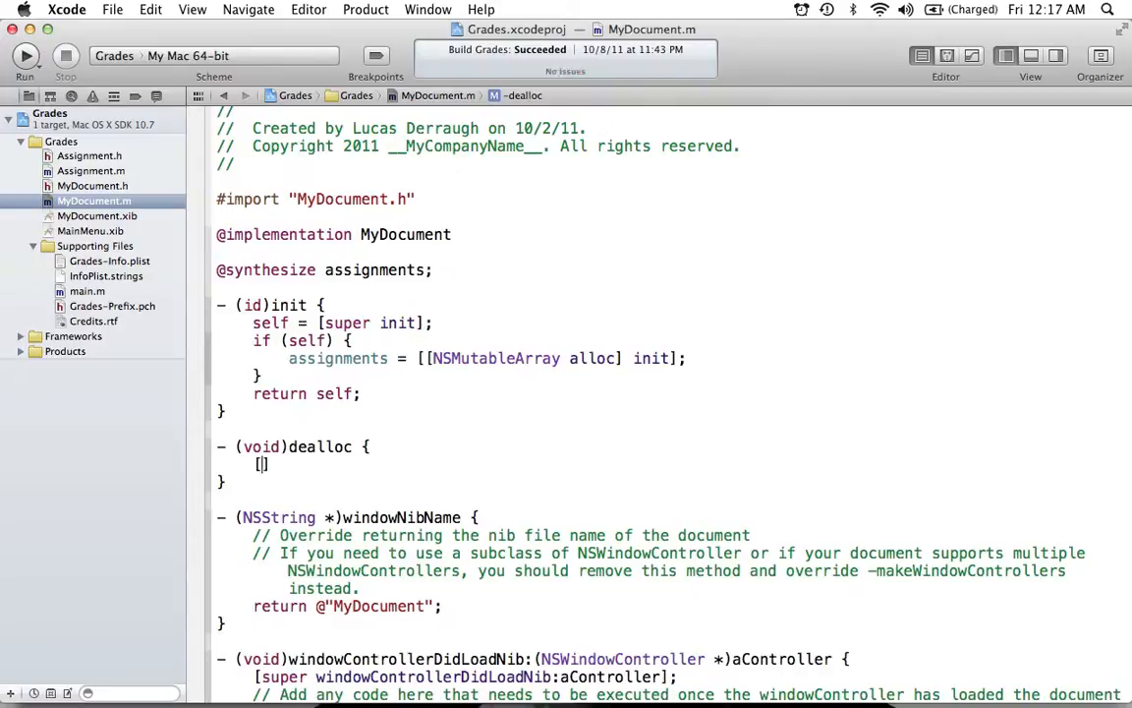
type("assignments release")
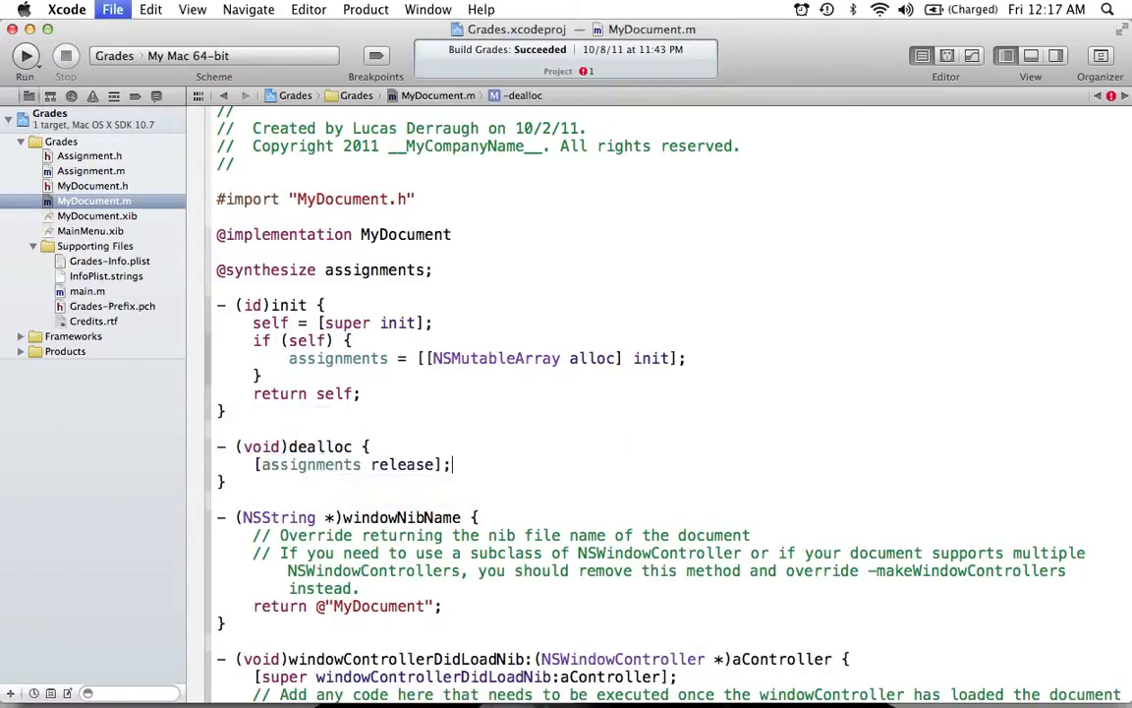
type("super dealloc]")
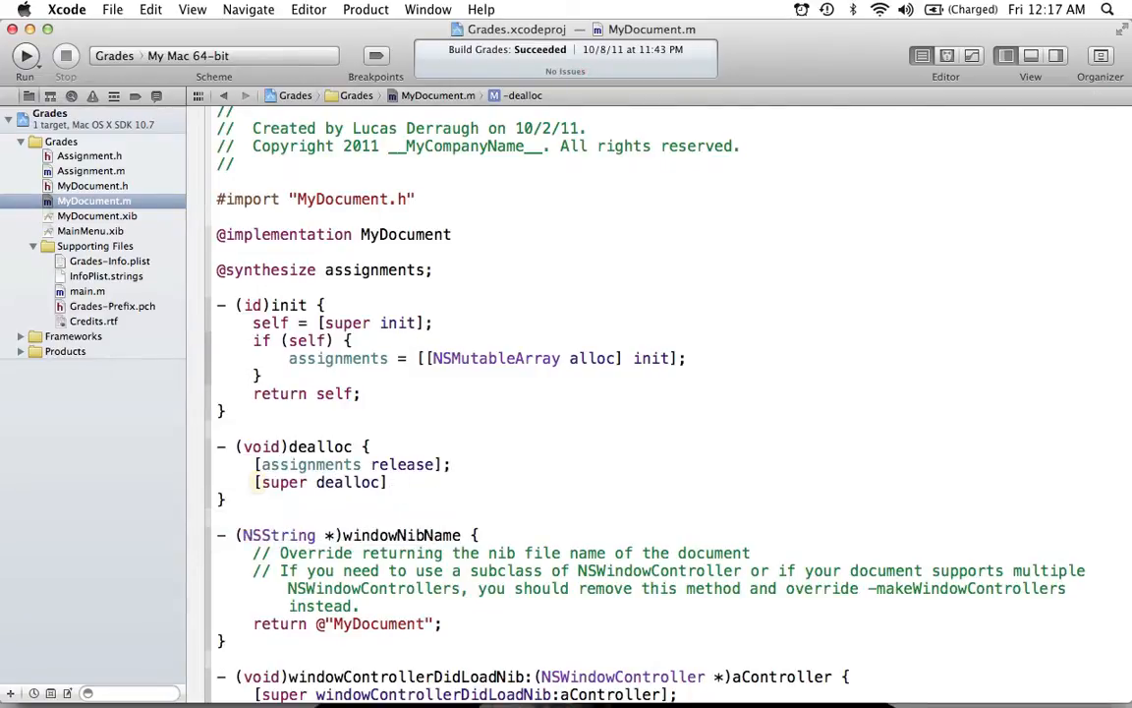
type(";")
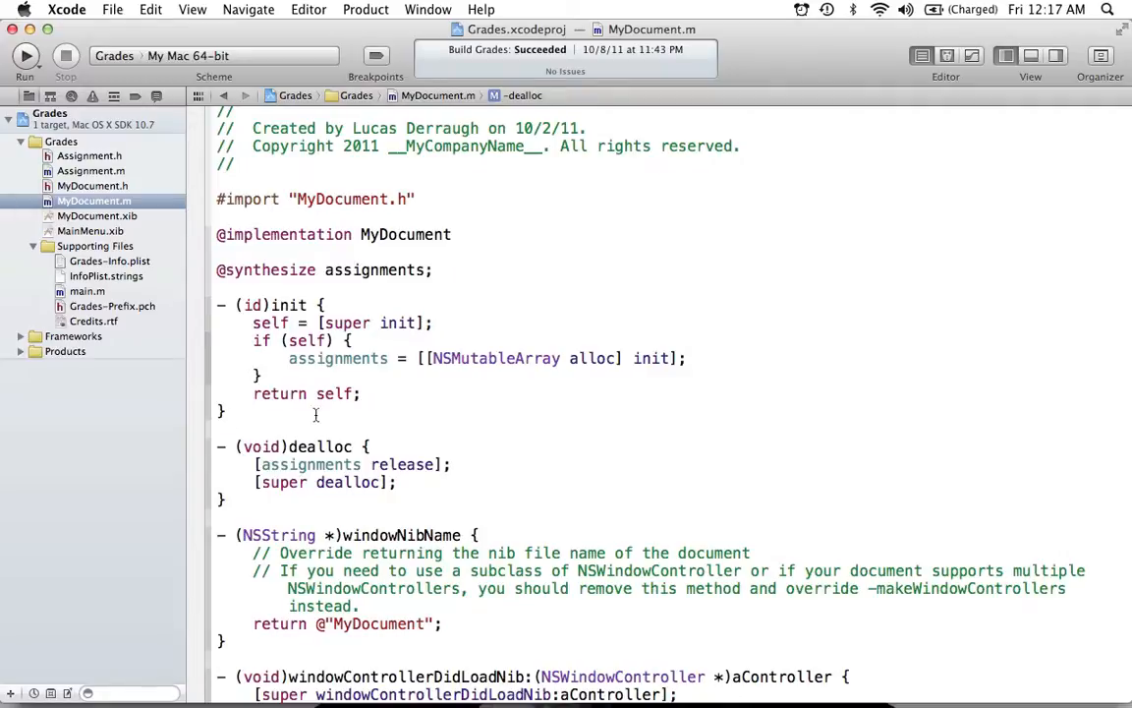
mouse_move(527, 484)
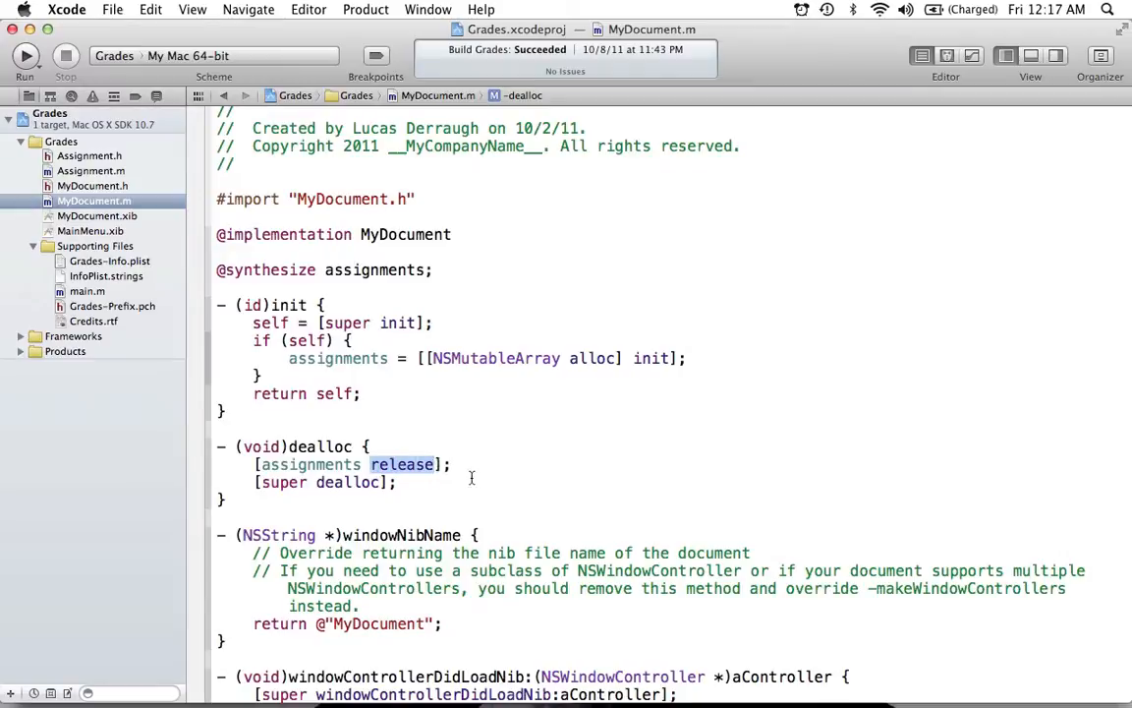
mouse_move(561, 408)
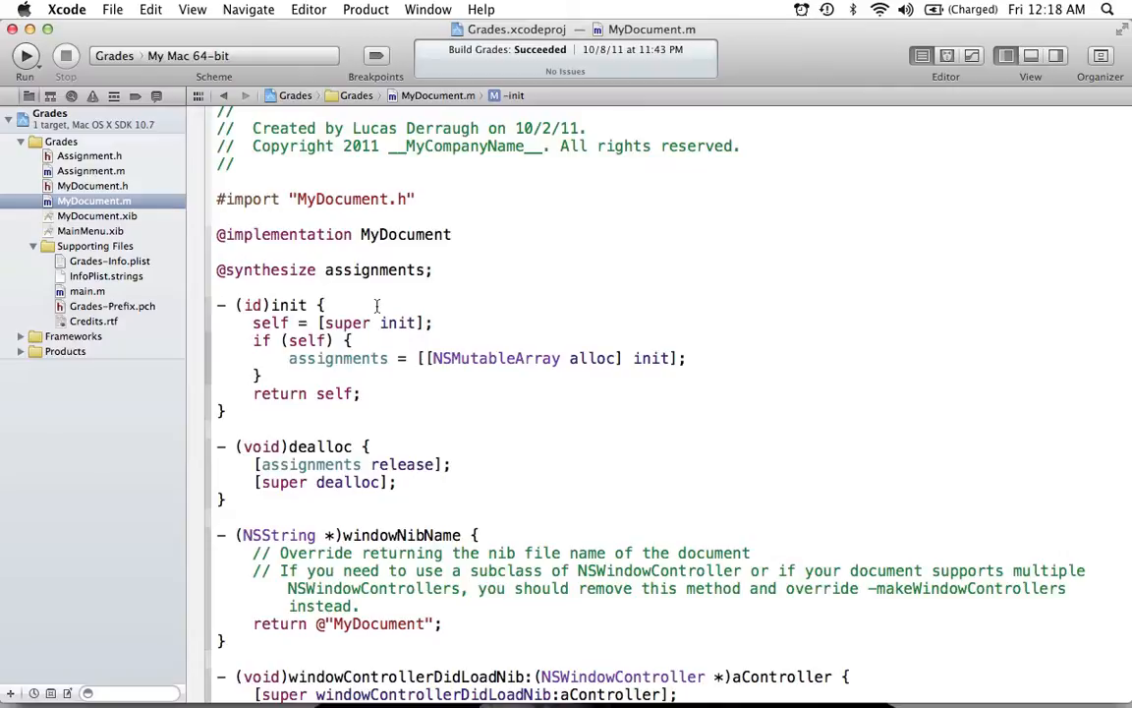
left_click(325, 305)
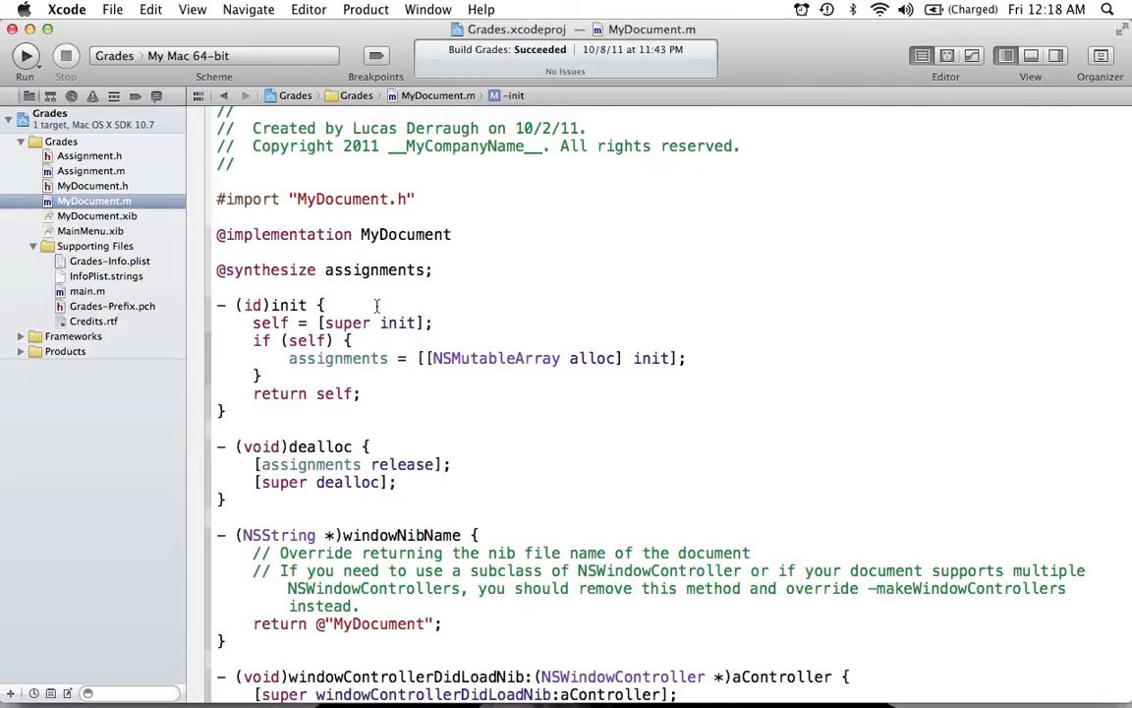
left_click(325, 304)
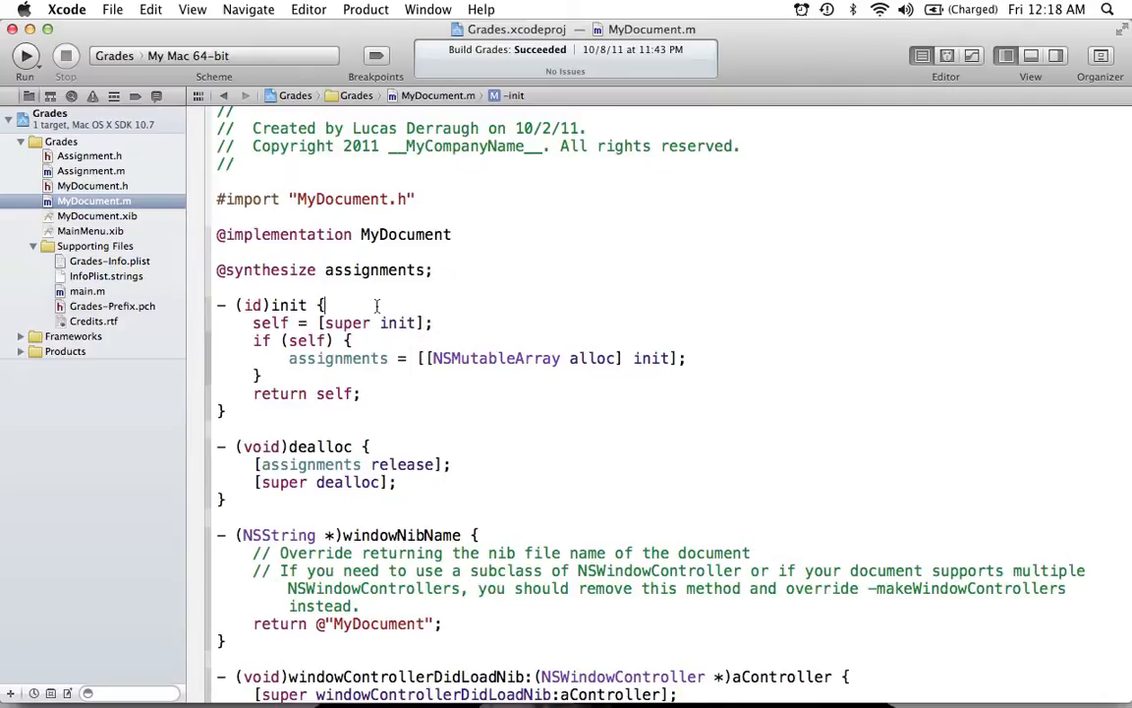